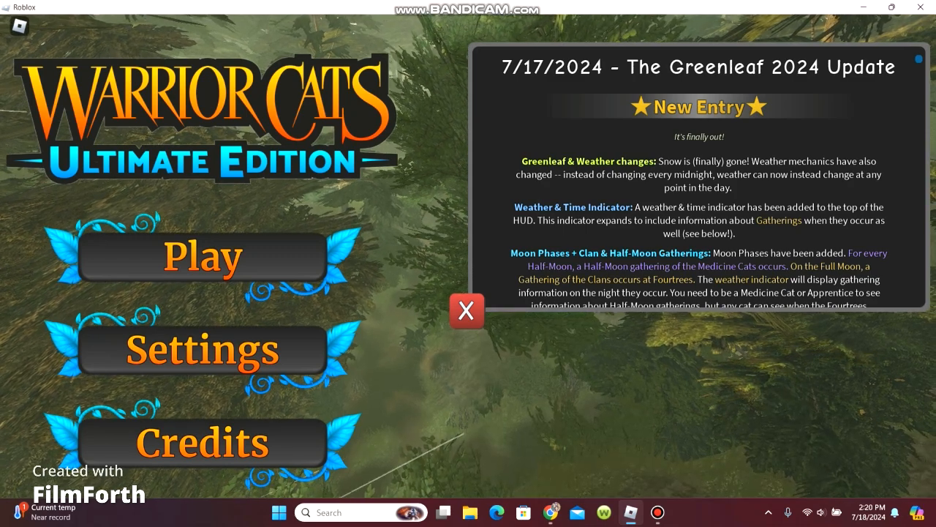
- Read the changelog down to the Valentine's 2023 heading, then close it
{"action": "scroll", "scroll_direction": "down", "scroll_amount": 3}
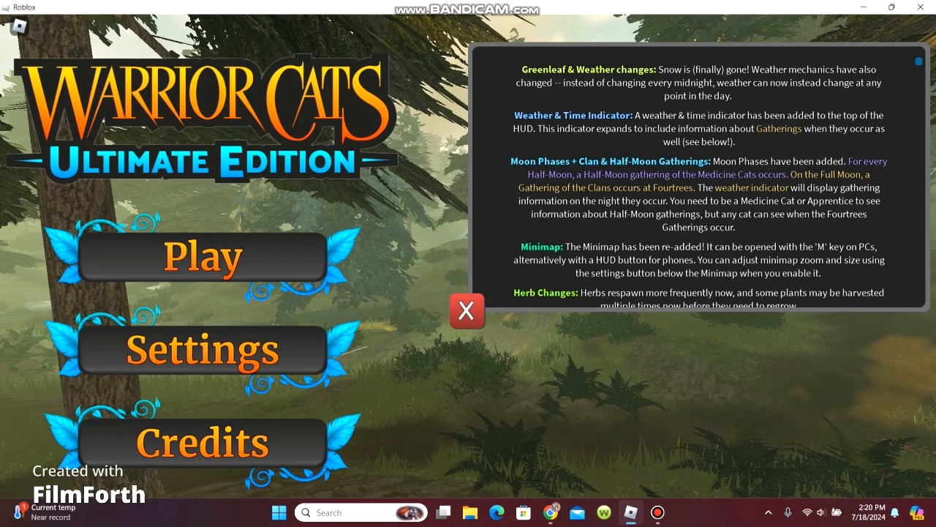
{"action": "scroll", "scroll_direction": "down", "scroll_amount": 3}
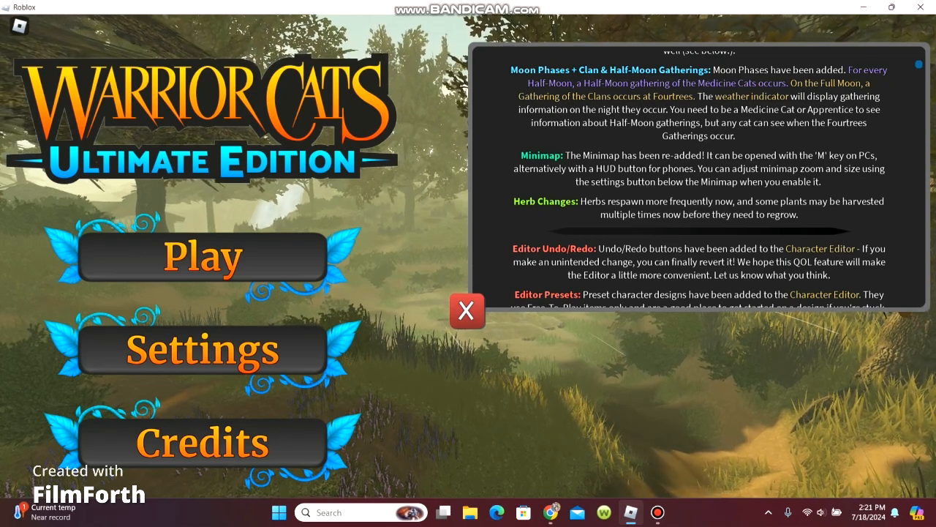
{"action": "scroll", "scroll_direction": "down", "scroll_amount": 3}
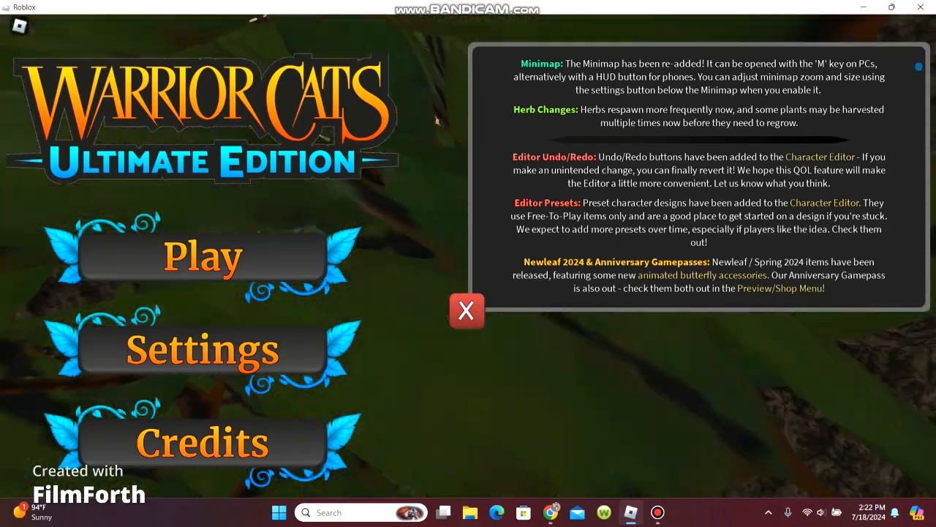
{"action": "scroll", "scroll_direction": "down", "scroll_amount": 3}
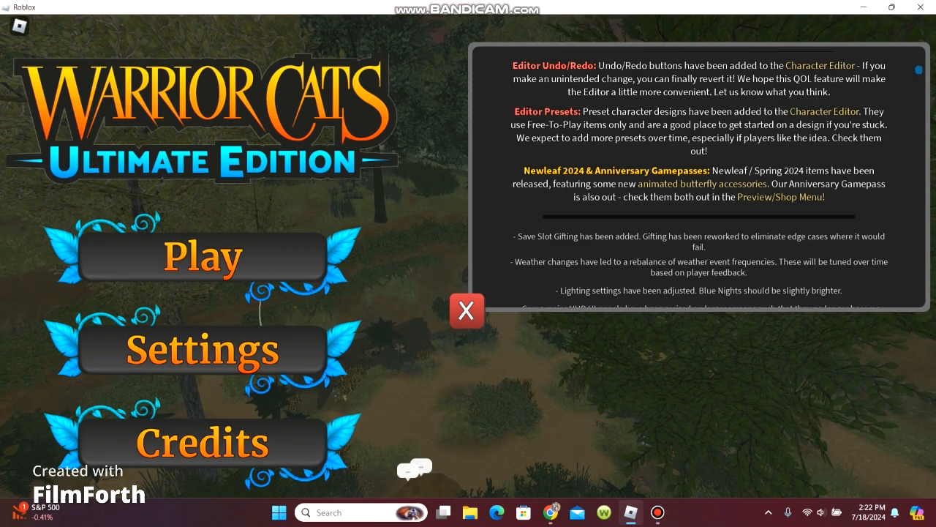
{"action": "scroll", "scroll_direction": "down", "scroll_amount": 3}
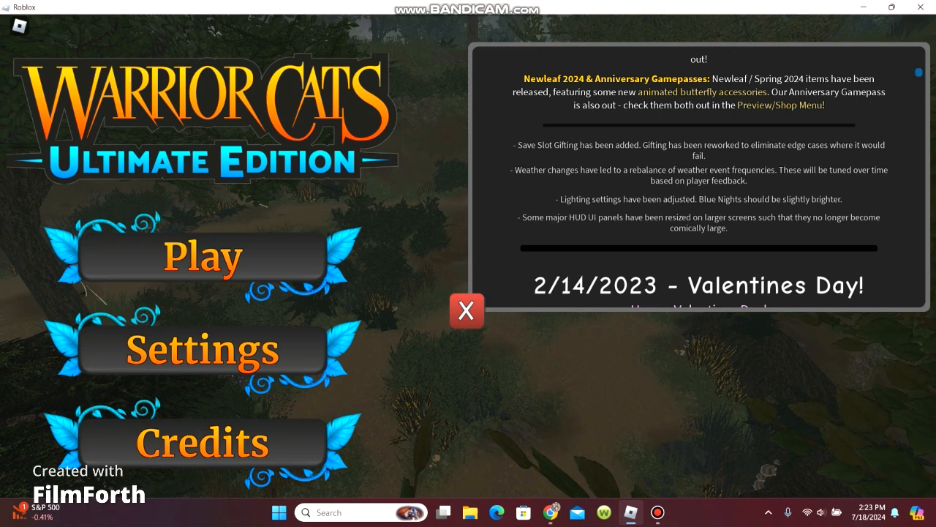
{"action": "left_click", "coordinate": [466, 311]}
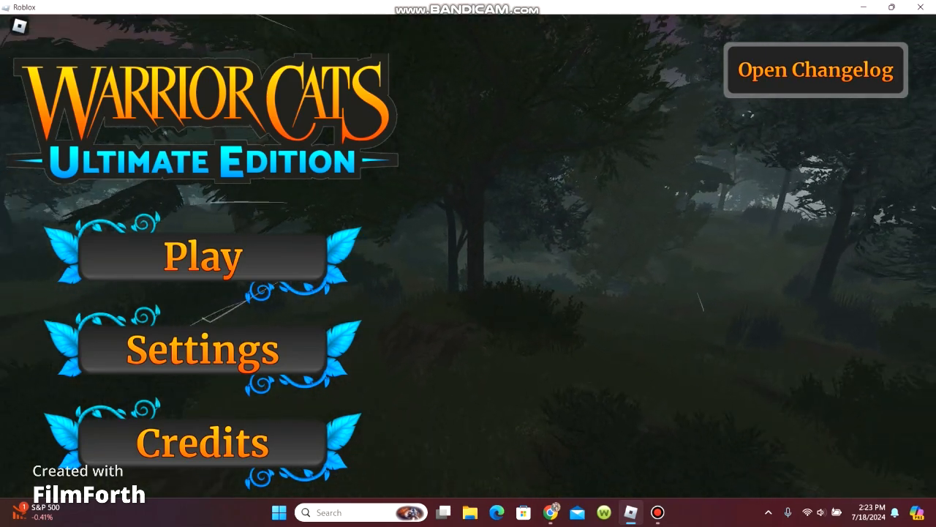
- Start the game and bring up the Newleaf 2024 accessories preview list
{"action": "left_click", "coordinate": [202, 256]}
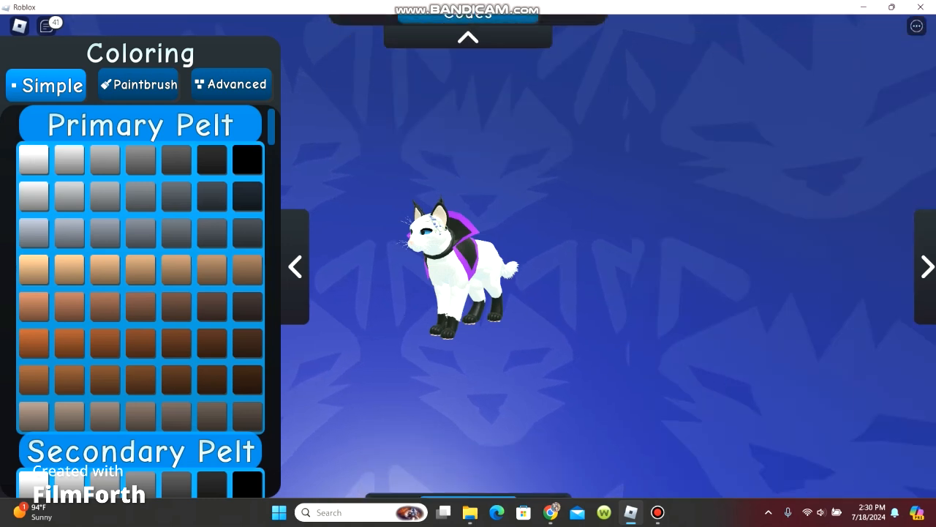
{"action": "left_click", "coordinate": [925, 265]}
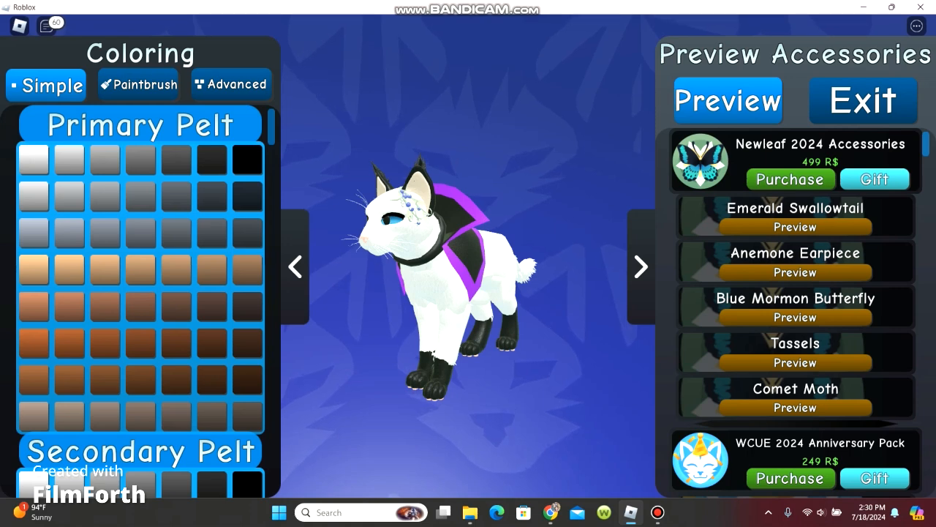
- Preview Emerald Swallowtail, try Anemone Earpiece, then return to Emerald Swallowtail
{"action": "left_click", "coordinate": [795, 226]}
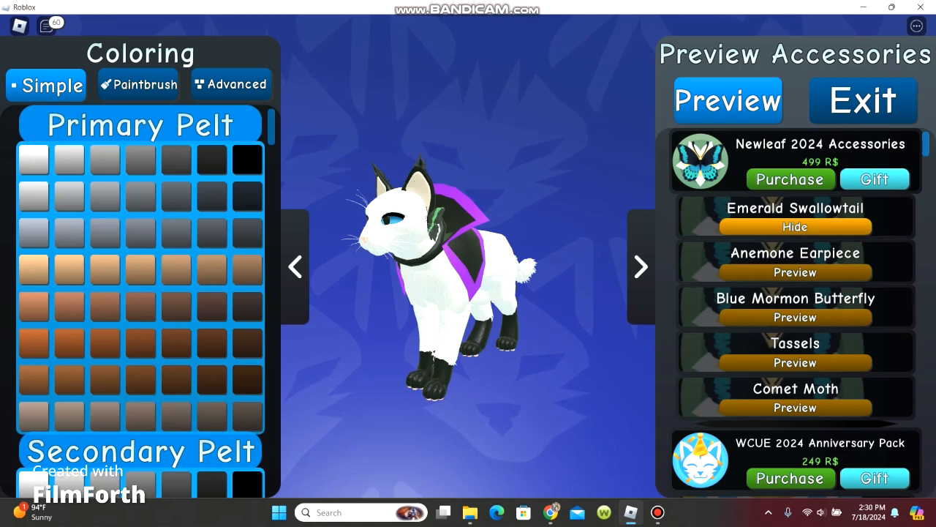
{"action": "left_click", "coordinate": [795, 272]}
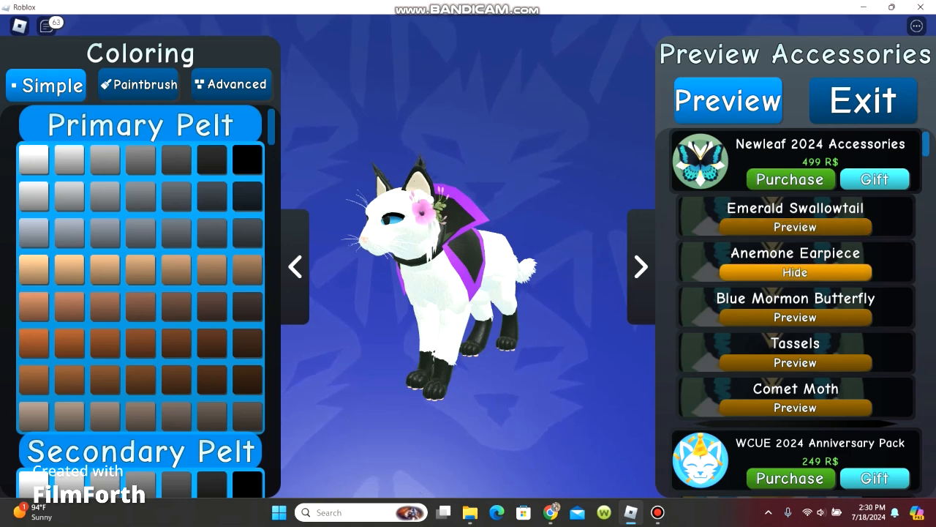
{"action": "left_click", "coordinate": [795, 227]}
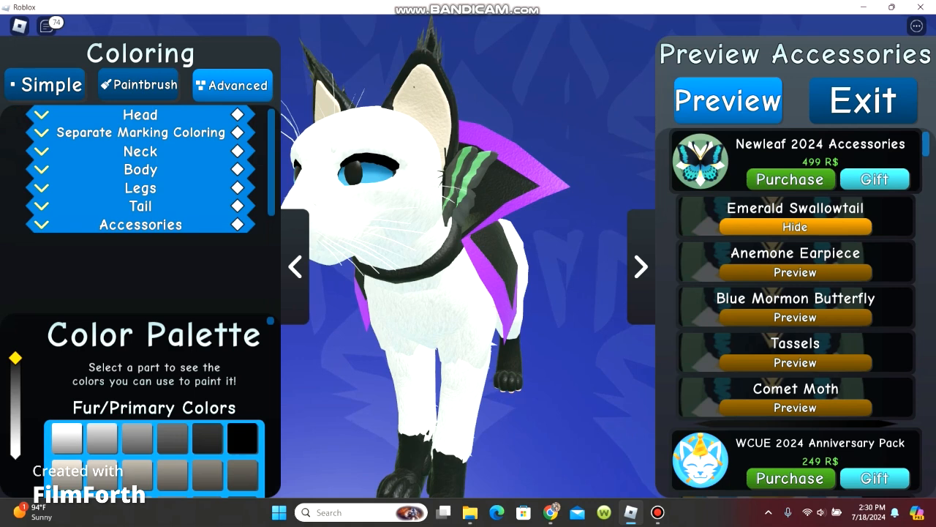
- Expand Accessories in advanced coloring and scroll to the Emerald Swallowtail's parts
{"action": "left_click", "coordinate": [140, 225]}
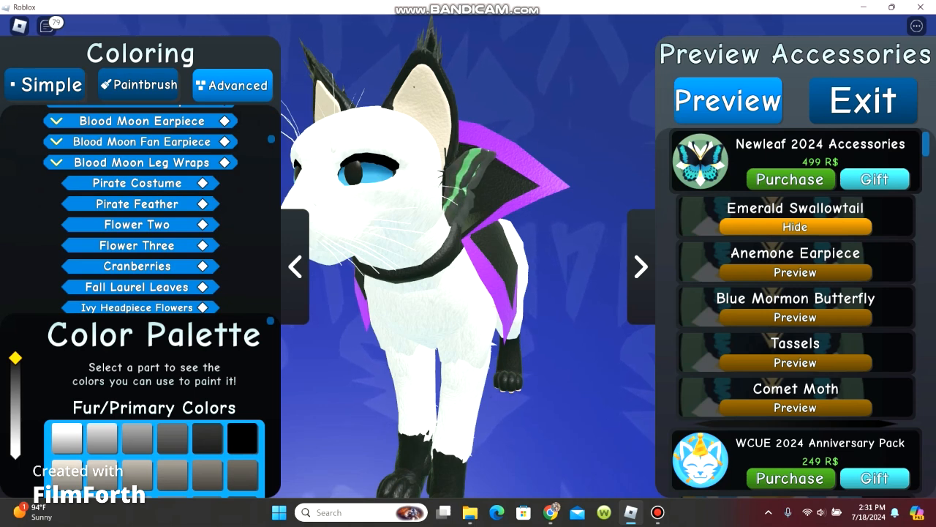
{"action": "scroll", "scroll_direction": "up", "scroll_amount": 3}
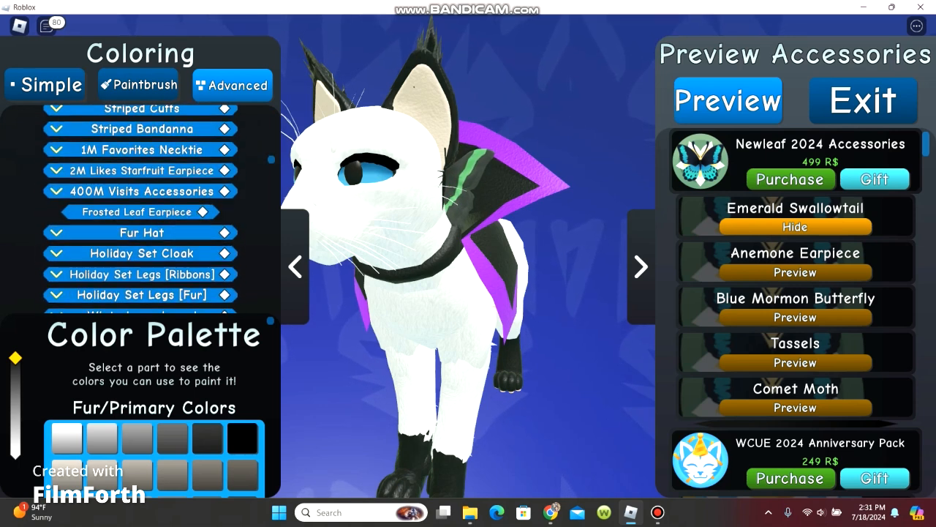
{"action": "scroll", "scroll_direction": "down", "scroll_amount": 3}
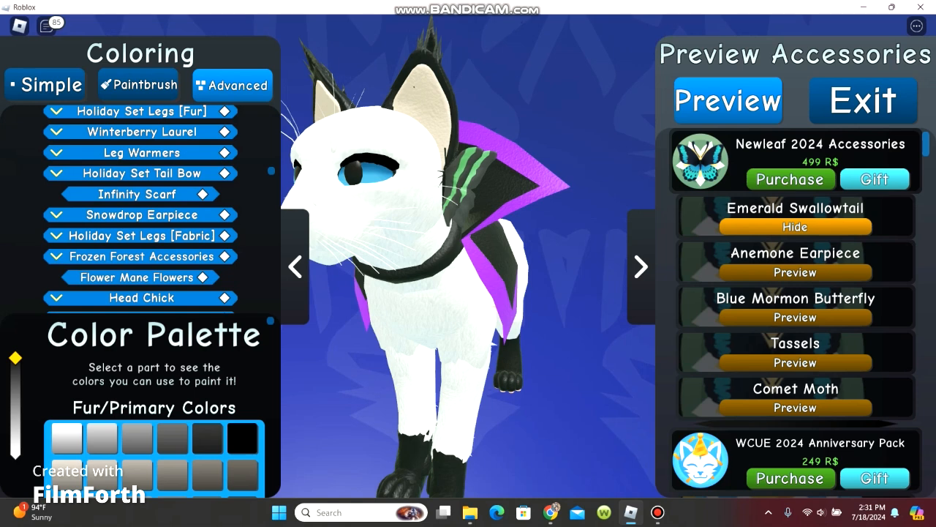
{"action": "scroll", "scroll_direction": "down", "scroll_amount": 3}
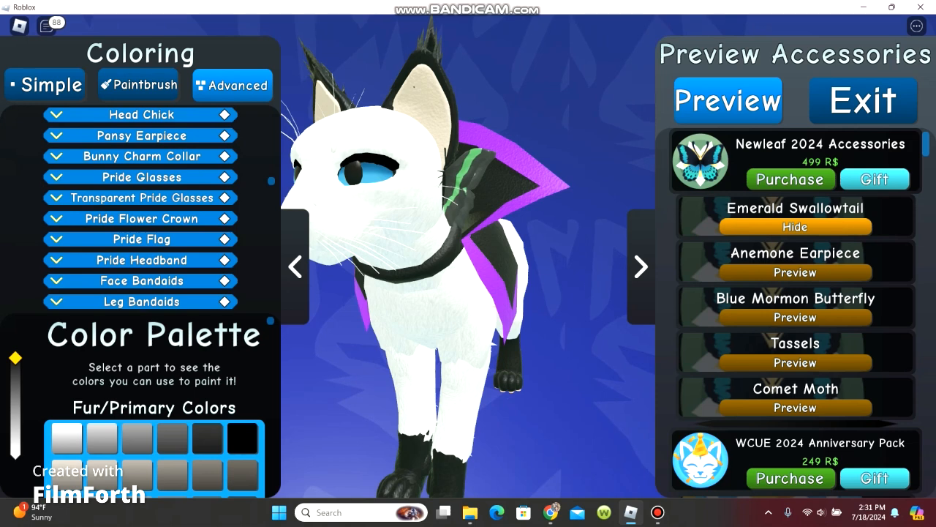
{"action": "scroll", "scroll_direction": "down", "scroll_amount": 3}
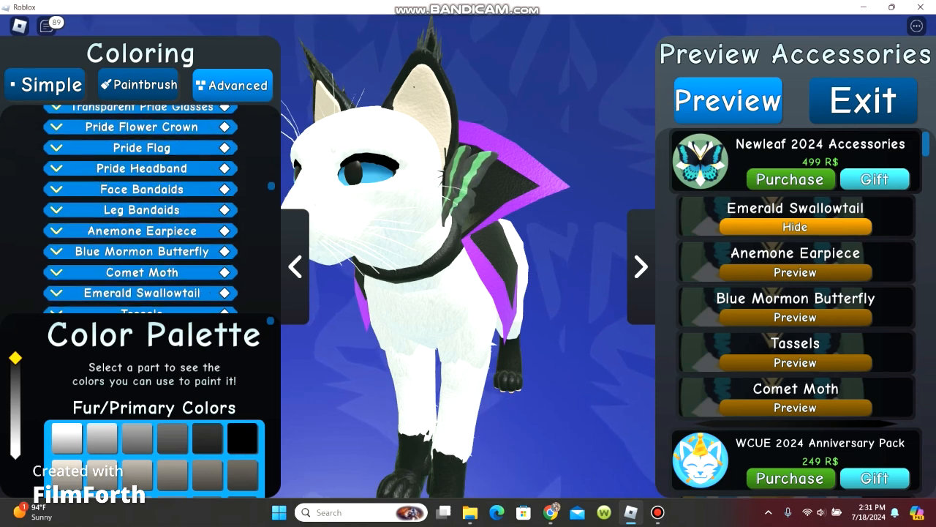
{"action": "scroll", "scroll_direction": "down", "scroll_amount": 3}
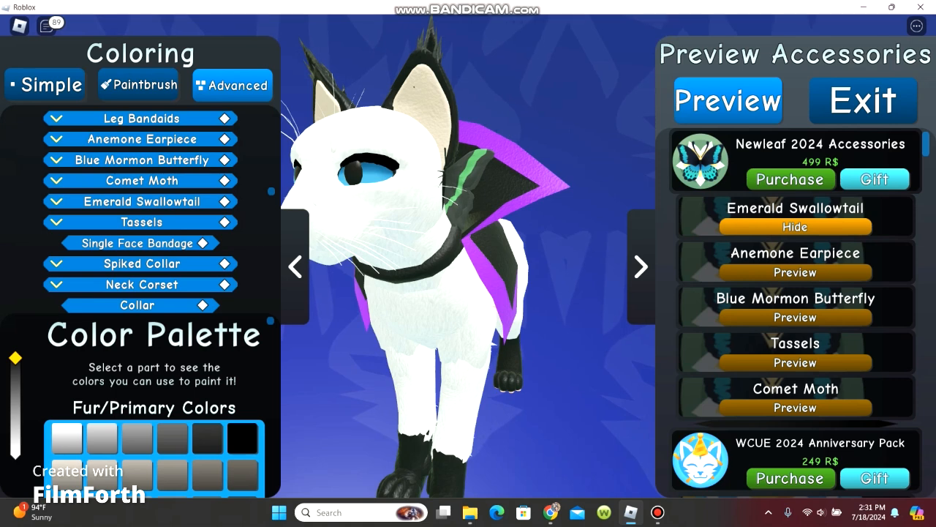
{"action": "scroll", "scroll_direction": "down", "scroll_amount": 3}
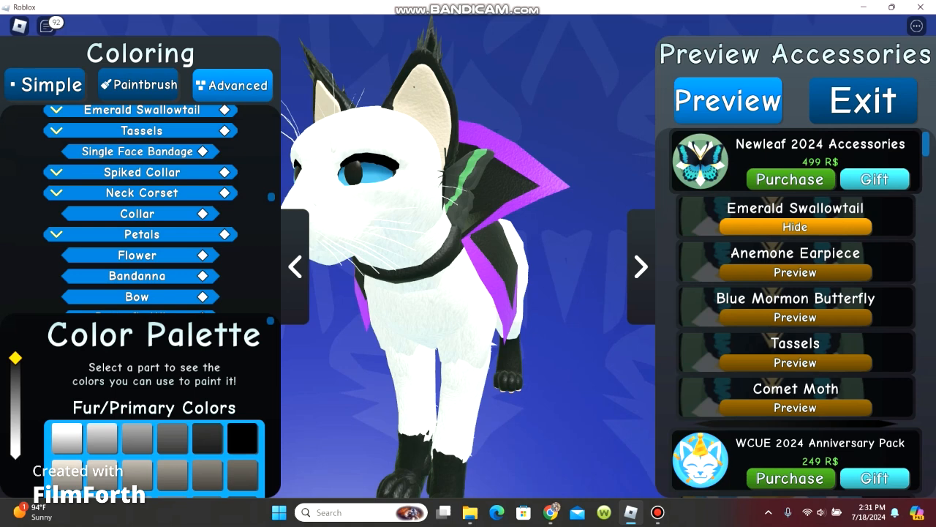
{"action": "scroll", "scroll_direction": "up", "scroll_amount": 3}
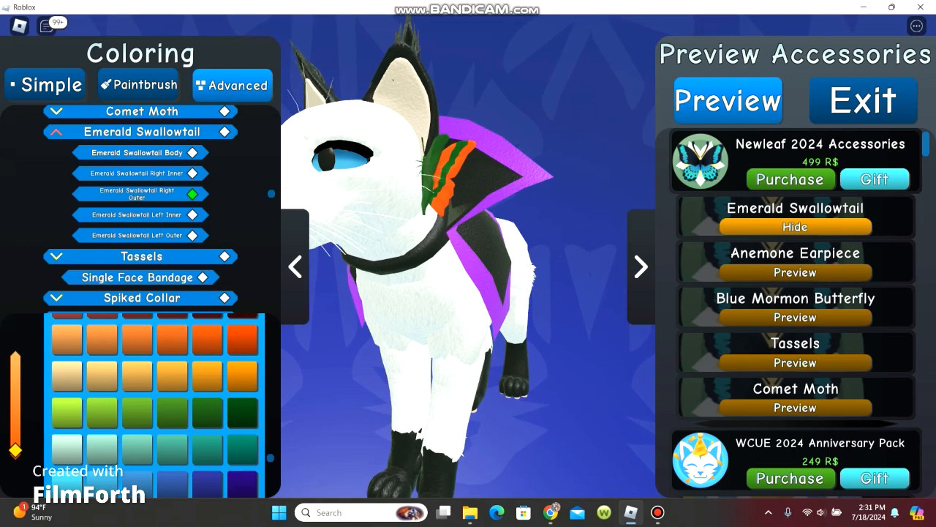
- Preview the Anemone Earpiece, then switch to the Tassels accessory
{"action": "left_click", "coordinate": [795, 272]}
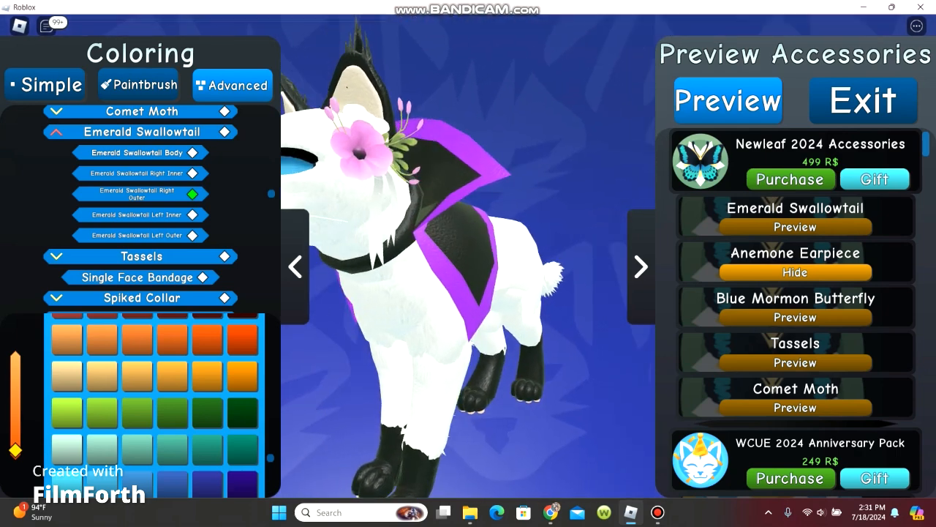
{"action": "left_click", "coordinate": [296, 266]}
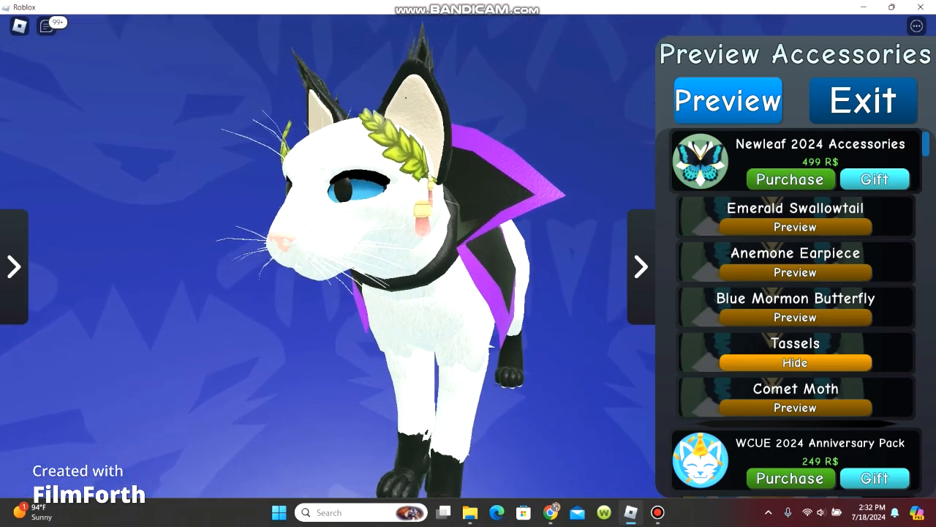
- Swap the Tassels preview for the Single Face Bandage and reopen the coloring options
{"action": "left_click", "coordinate": [795, 408]}
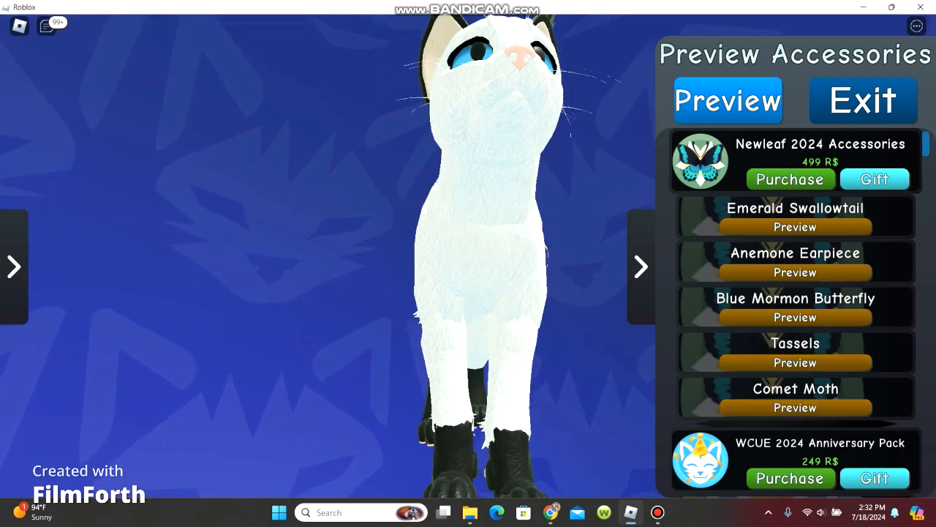
{"action": "scroll", "scroll_direction": "down", "scroll_amount": 3}
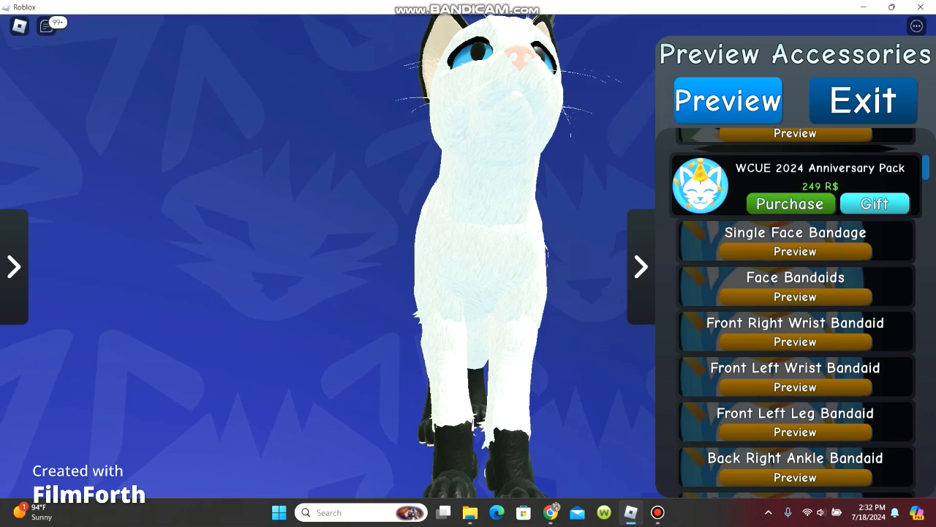
{"action": "left_click", "coordinate": [795, 250]}
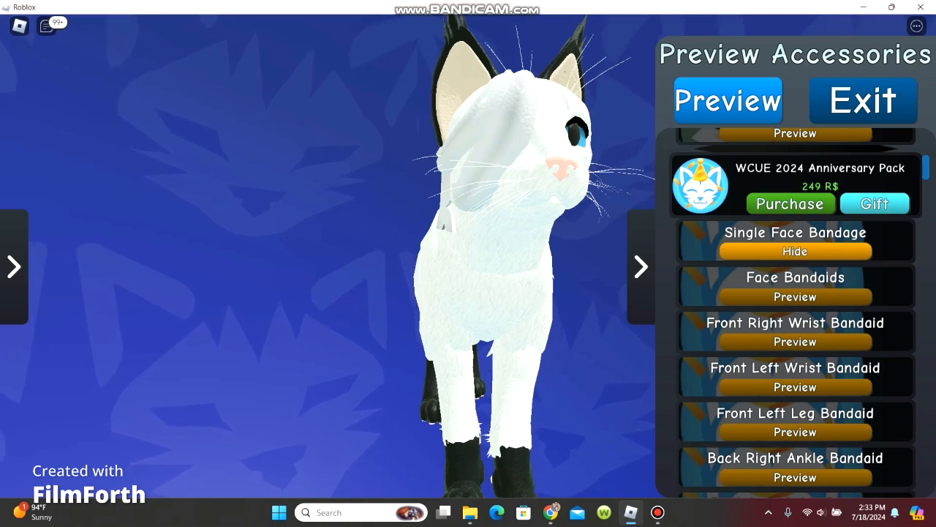
{"action": "left_click", "coordinate": [13, 266]}
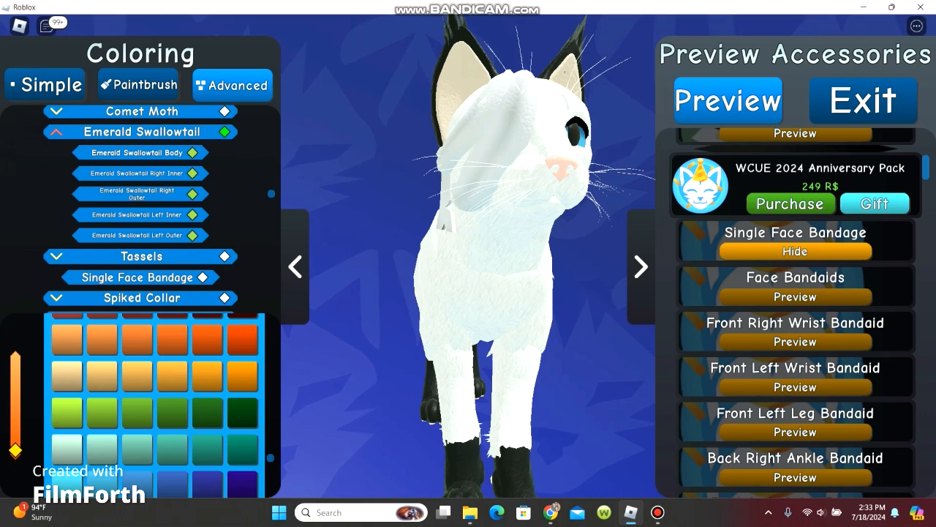
{"action": "left_click", "coordinate": [76, 132]}
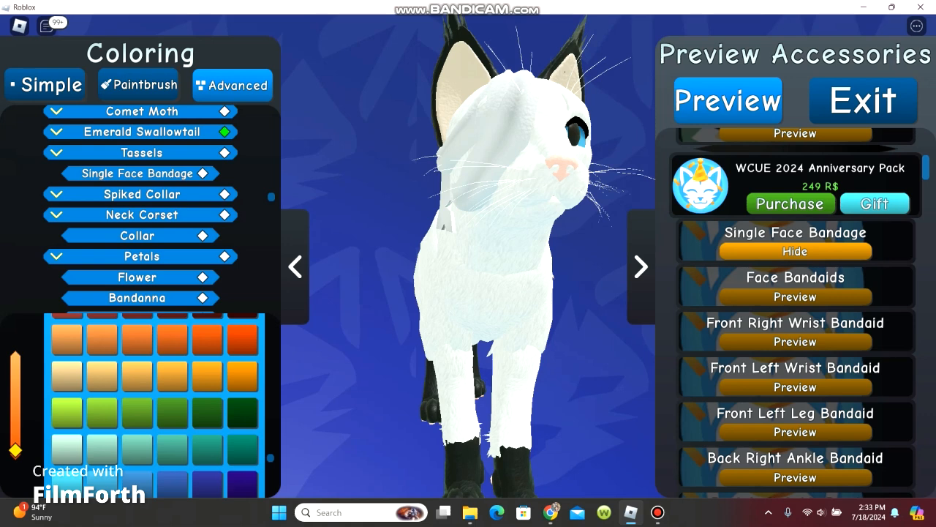
{"action": "scroll", "scroll_direction": "down", "scroll_amount": 3}
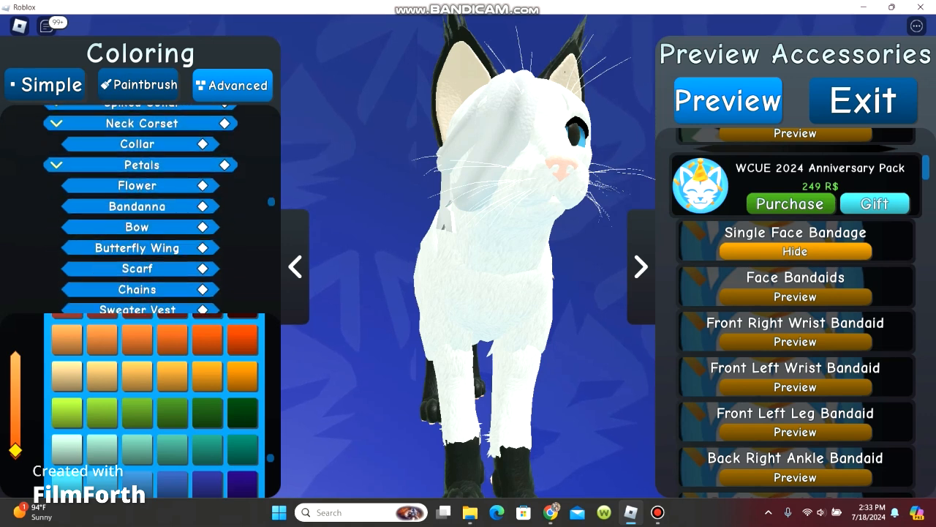
{"action": "scroll", "scroll_direction": "down", "scroll_amount": 3}
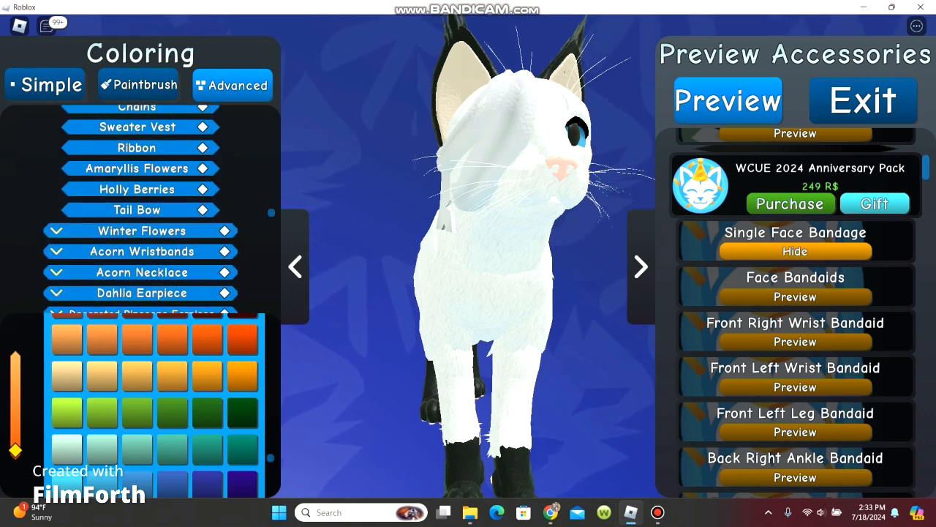
{"action": "scroll", "scroll_direction": "down", "scroll_amount": 3}
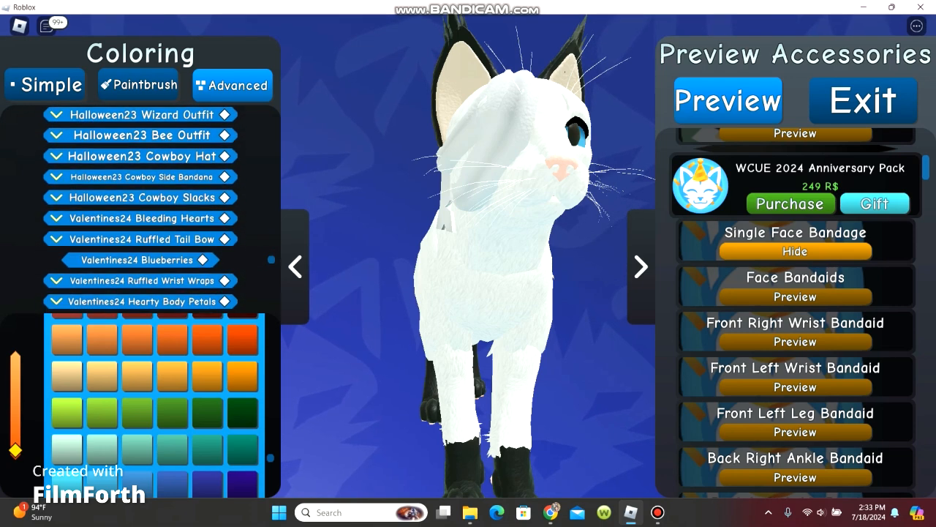
{"action": "scroll", "scroll_direction": "down", "scroll_amount": 3}
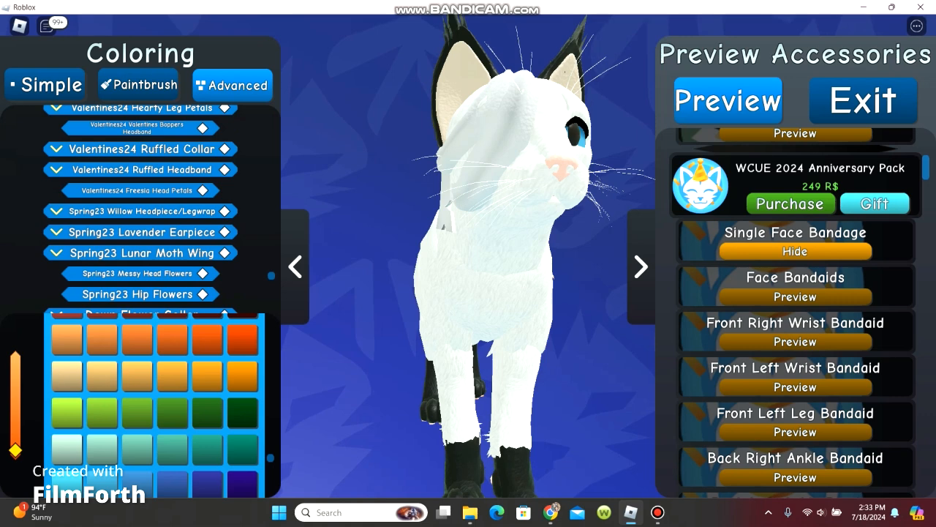
{"action": "scroll", "scroll_direction": "down", "scroll_amount": 3}
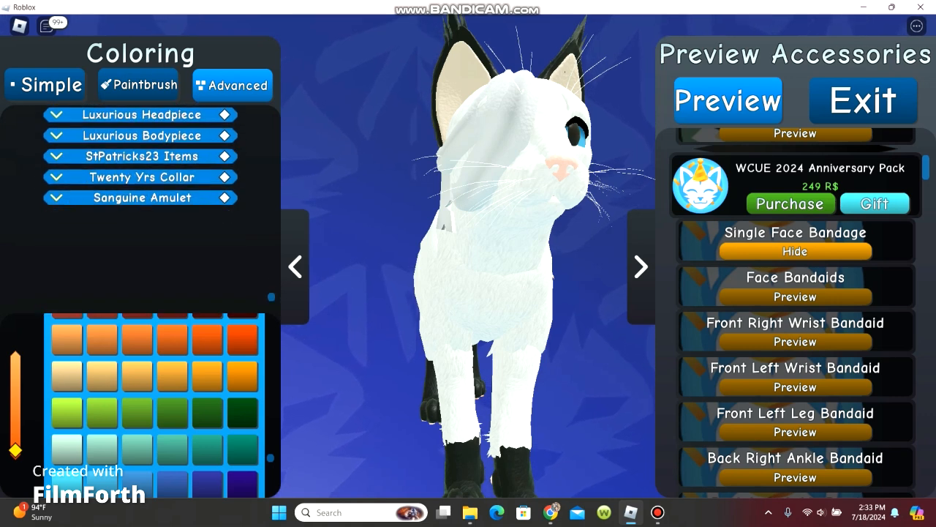
{"action": "scroll", "scroll_direction": "up", "scroll_amount": 3}
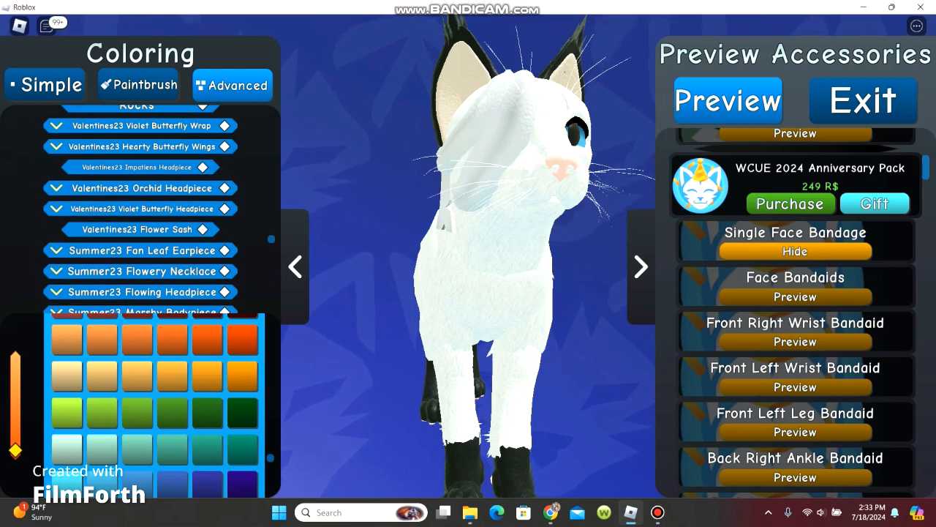
{"action": "scroll", "scroll_direction": "up", "scroll_amount": 3}
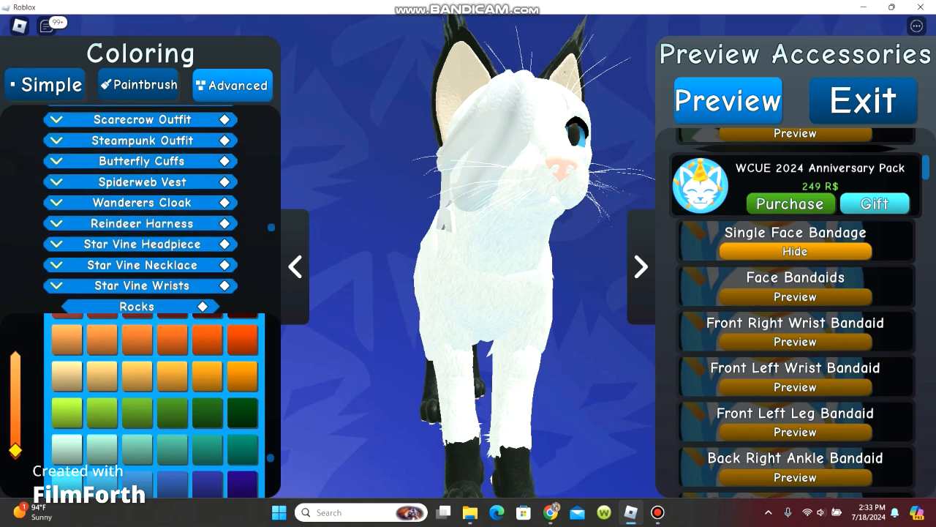
{"action": "scroll", "scroll_direction": "up", "scroll_amount": 3}
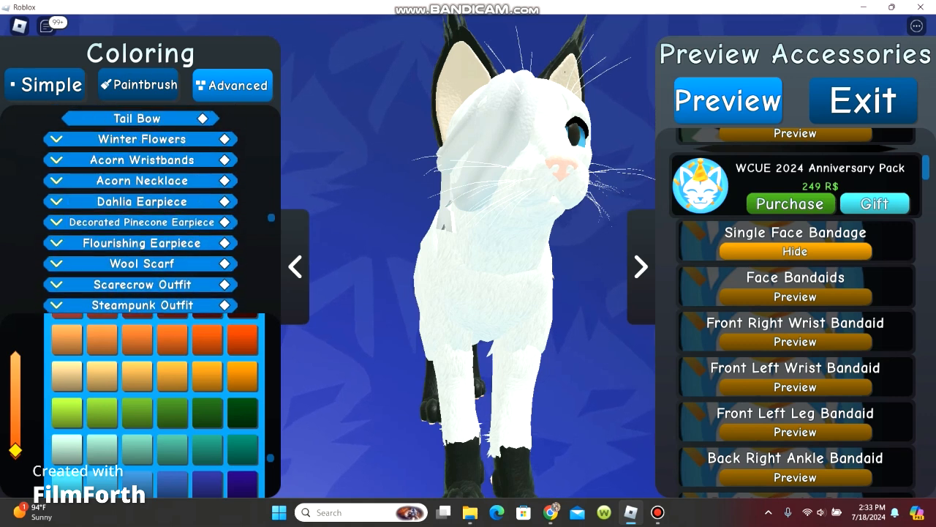
{"action": "scroll", "scroll_direction": "up", "scroll_amount": 3}
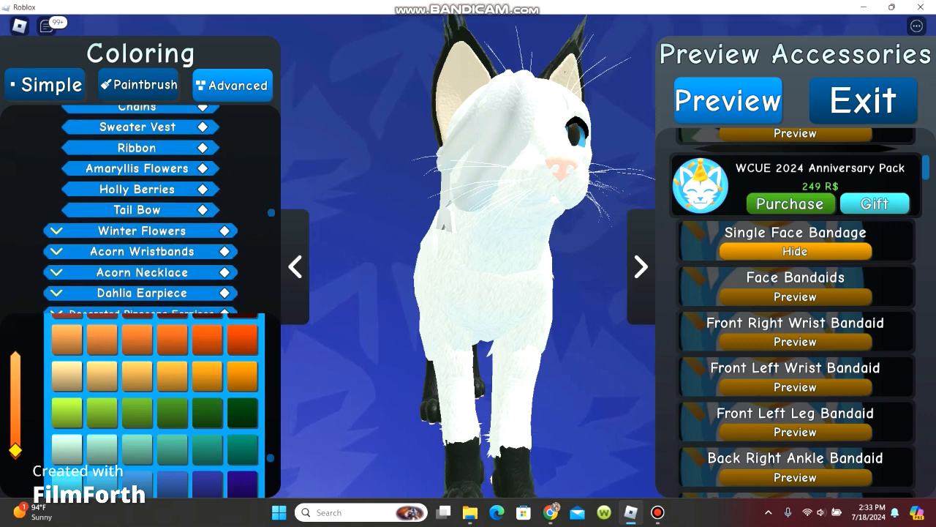
{"action": "scroll", "scroll_direction": "up", "scroll_amount": 3}
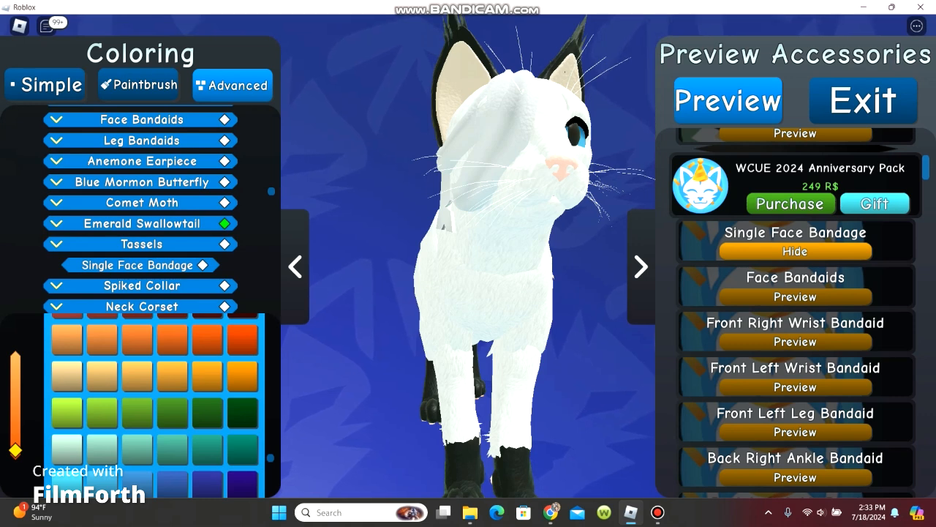
{"action": "scroll", "scroll_direction": "down", "scroll_amount": 3}
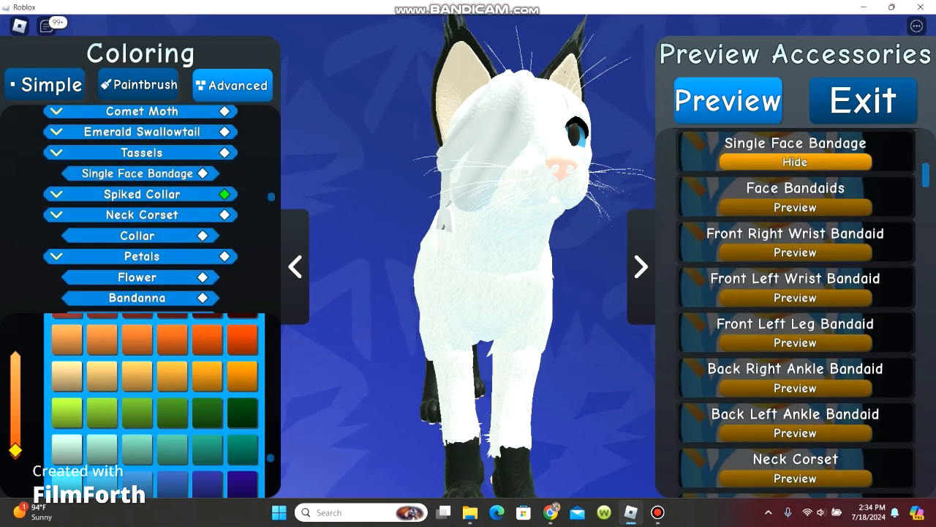
{"action": "scroll", "scroll_direction": "down", "scroll_amount": 3}
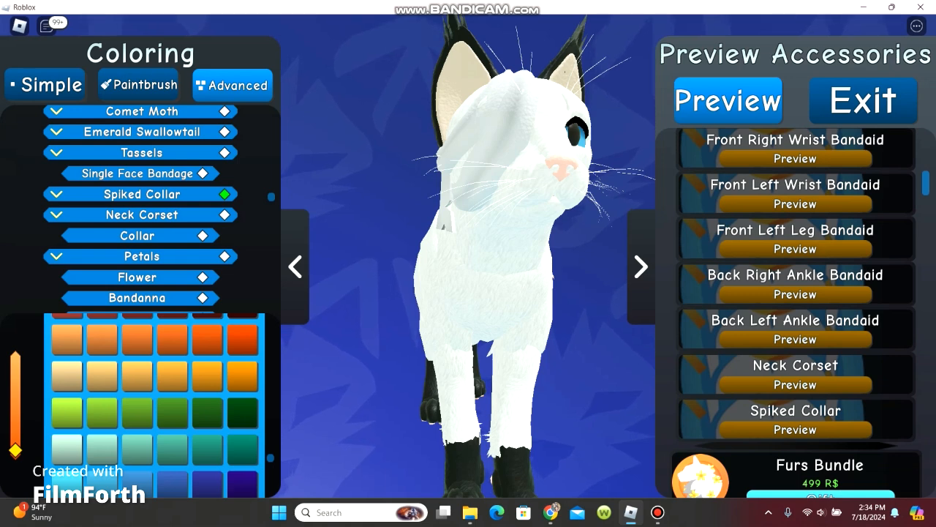
- Preview the Spiked Collar, close the coloring panel, then try Face Bandaids
{"action": "left_click", "coordinate": [794, 429]}
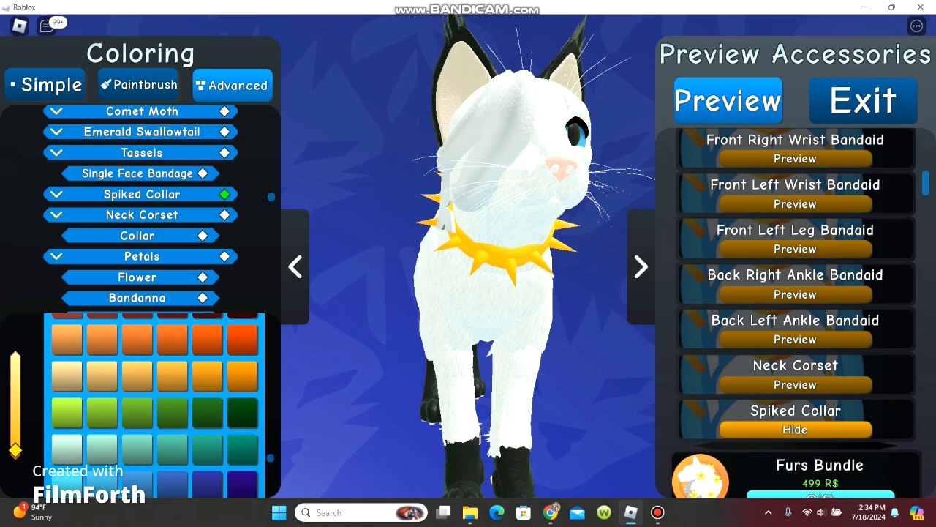
{"action": "left_click", "coordinate": [56, 193]}
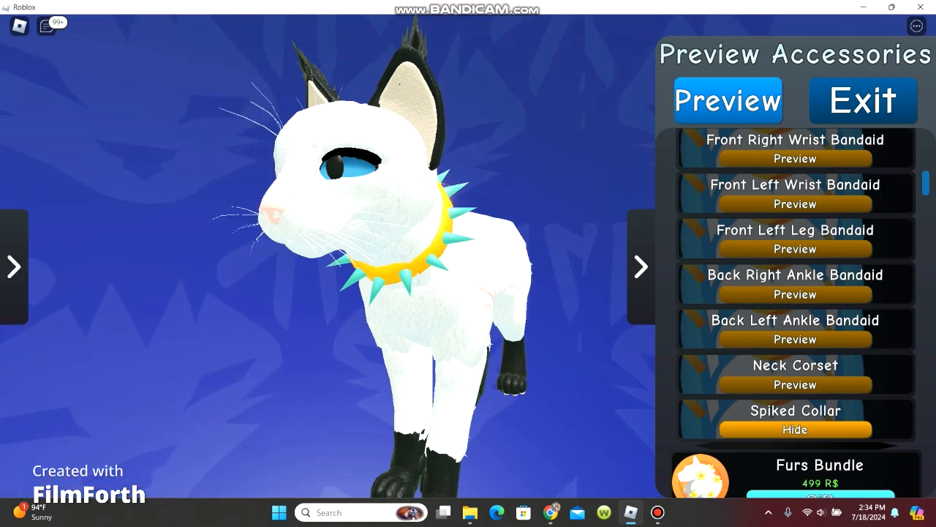
{"action": "scroll", "scroll_direction": "up", "scroll_amount": 3}
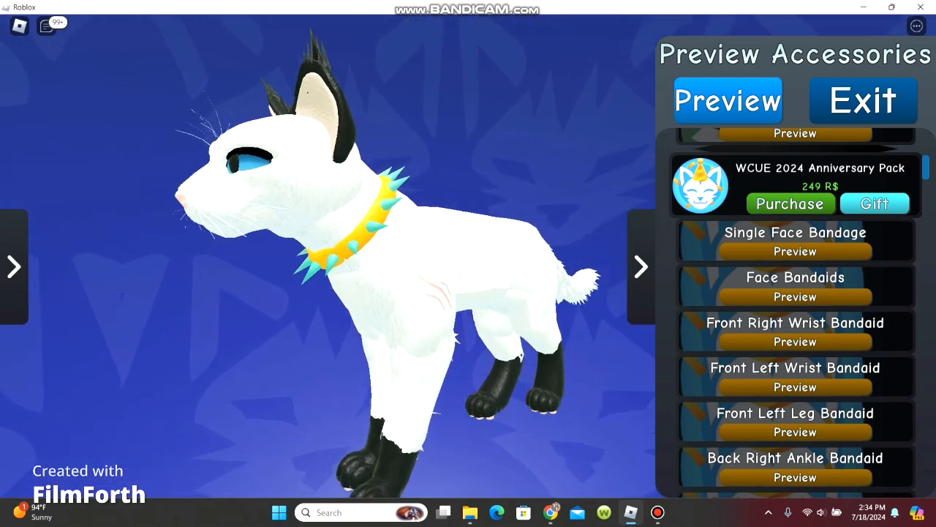
{"action": "left_click", "coordinate": [795, 296]}
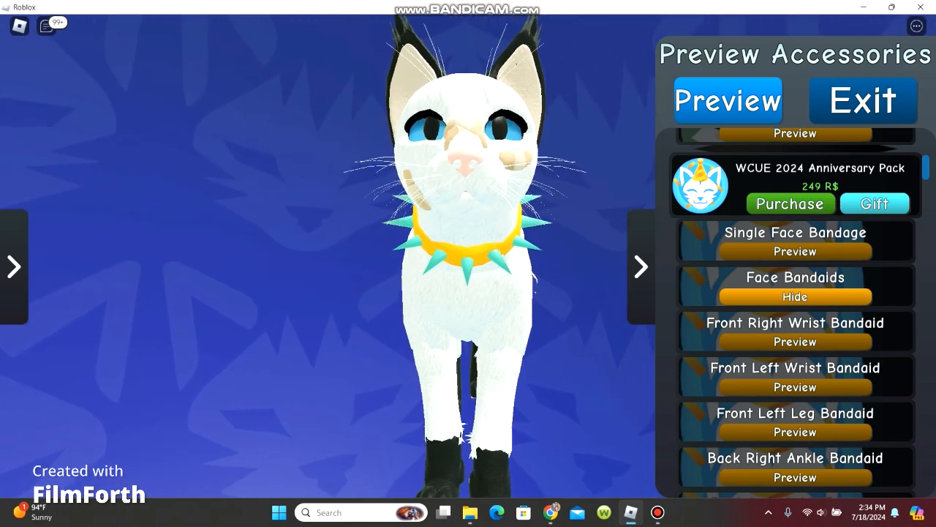
- Try the front right and left wrist bandaids, remove them, then preview the Neck Corset
{"action": "left_click", "coordinate": [795, 296]}
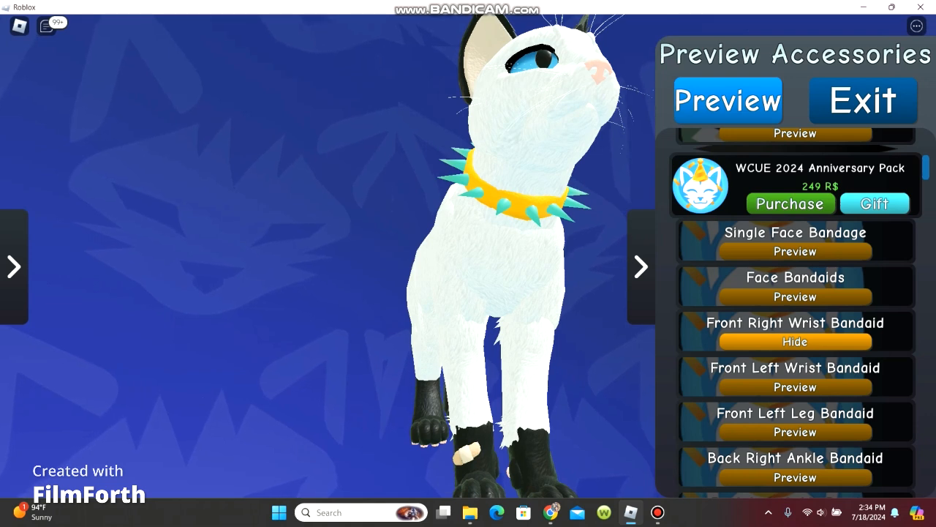
{"action": "left_click", "coordinate": [795, 386]}
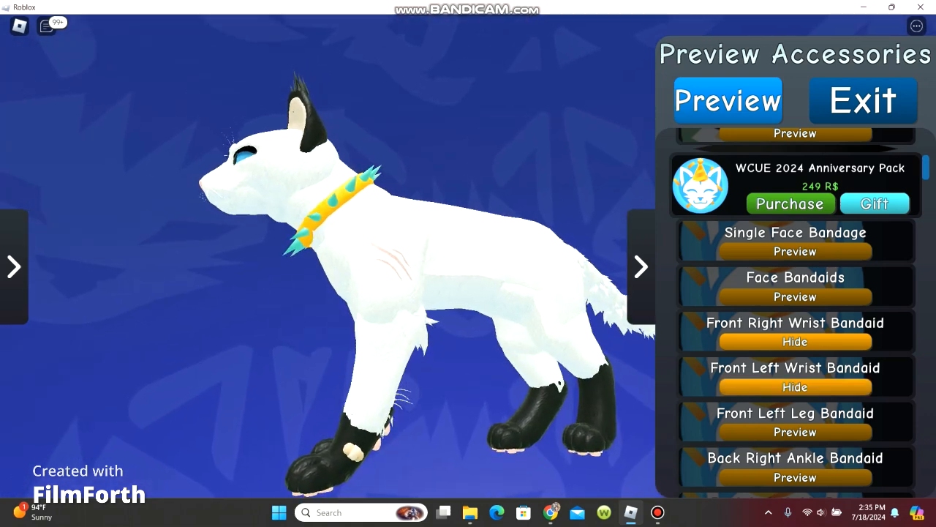
{"action": "left_click", "coordinate": [795, 431]}
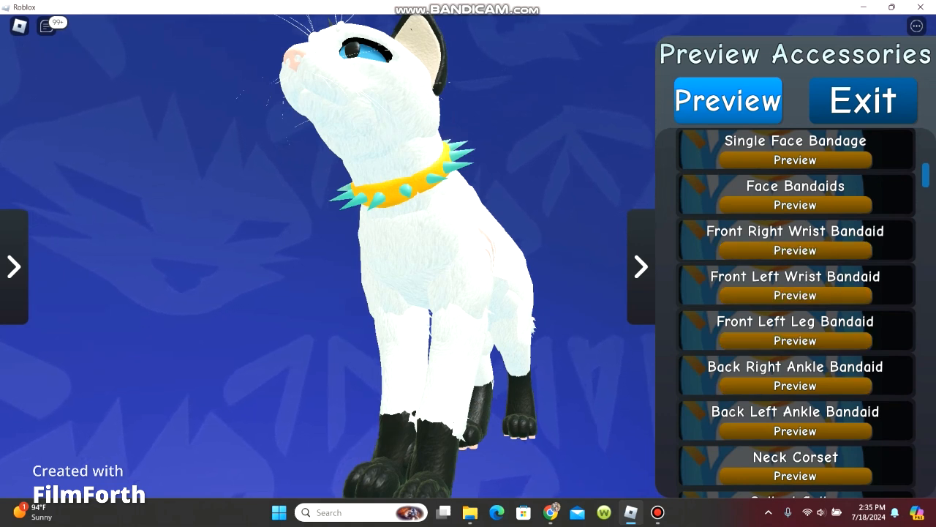
{"action": "scroll", "scroll_direction": "down", "scroll_amount": 3}
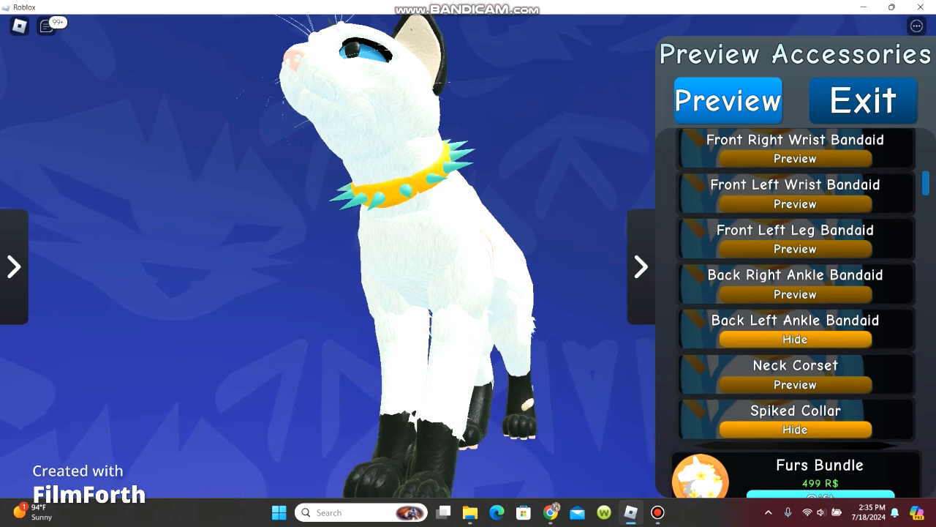
{"action": "left_click", "coordinate": [794, 384]}
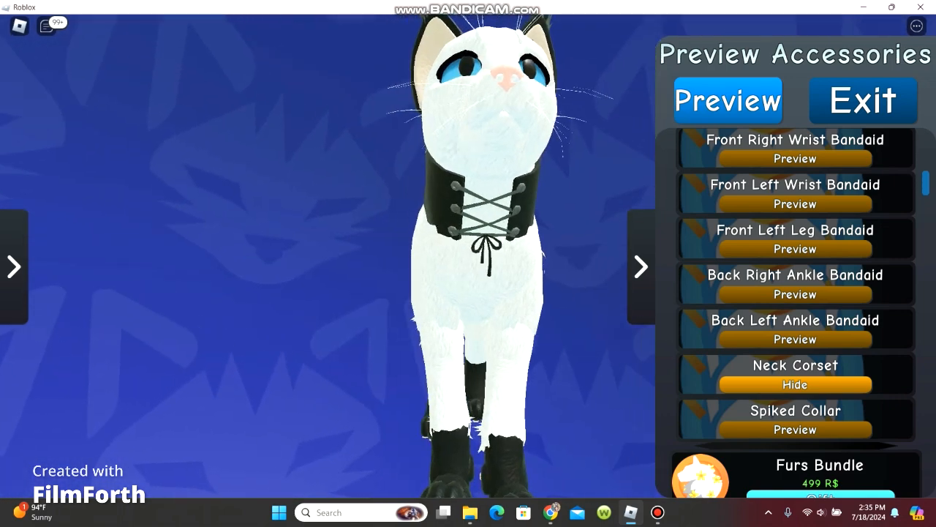
- Put the Spiked Collar back on and scroll down to Marbled Markings and Summer 2023
{"action": "left_click", "coordinate": [794, 430]}
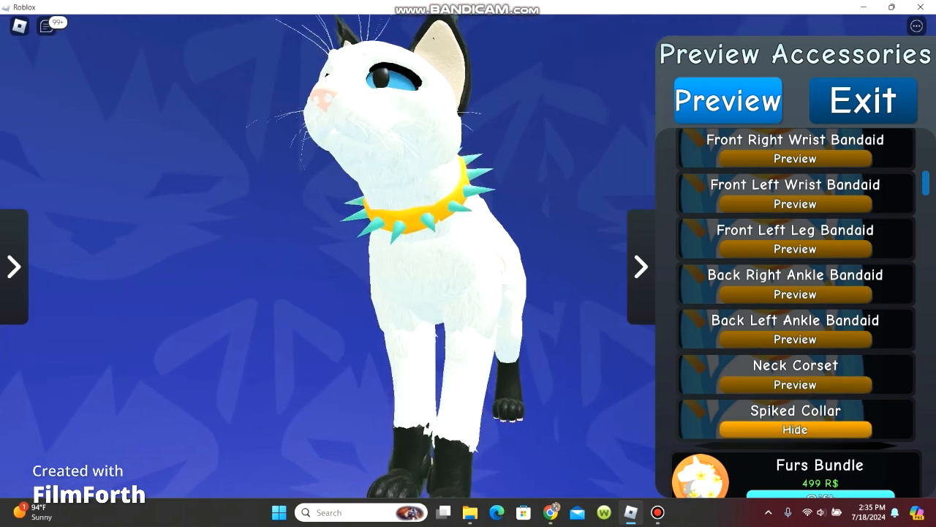
{"action": "scroll", "scroll_direction": "down", "scroll_amount": 3}
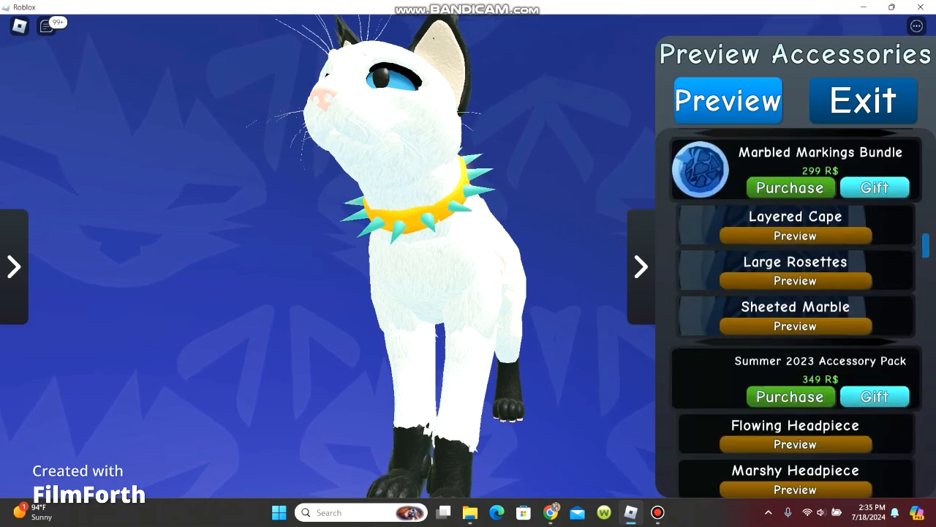
- Browse further down the Preview Accessories list beyond the Summer 2023 items
{"action": "scroll", "scroll_direction": "down", "scroll_amount": 3}
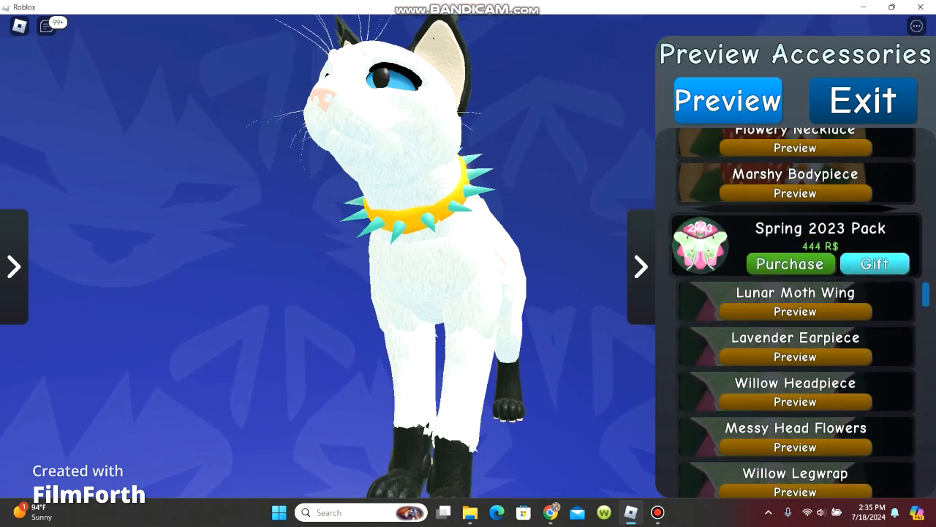
{"action": "scroll", "scroll_direction": "up", "scroll_amount": 3}
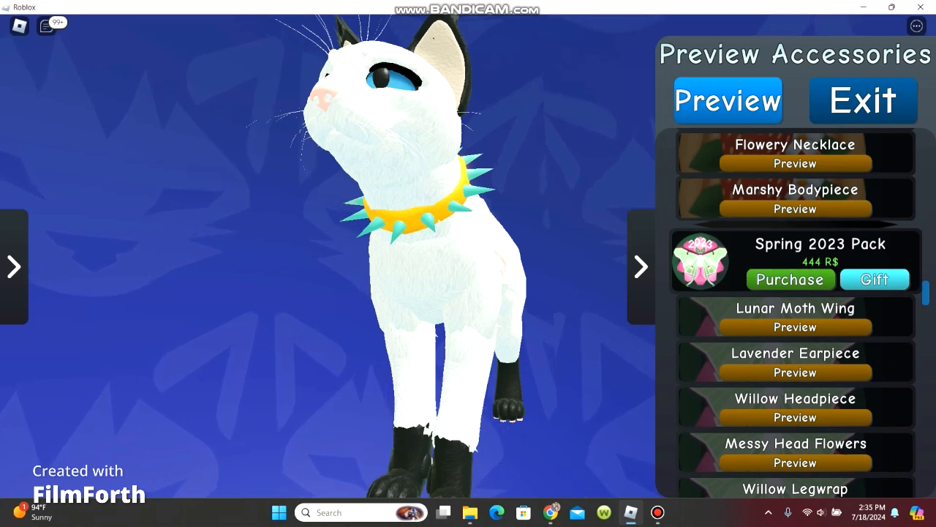
{"action": "scroll", "scroll_direction": "down", "scroll_amount": 3}
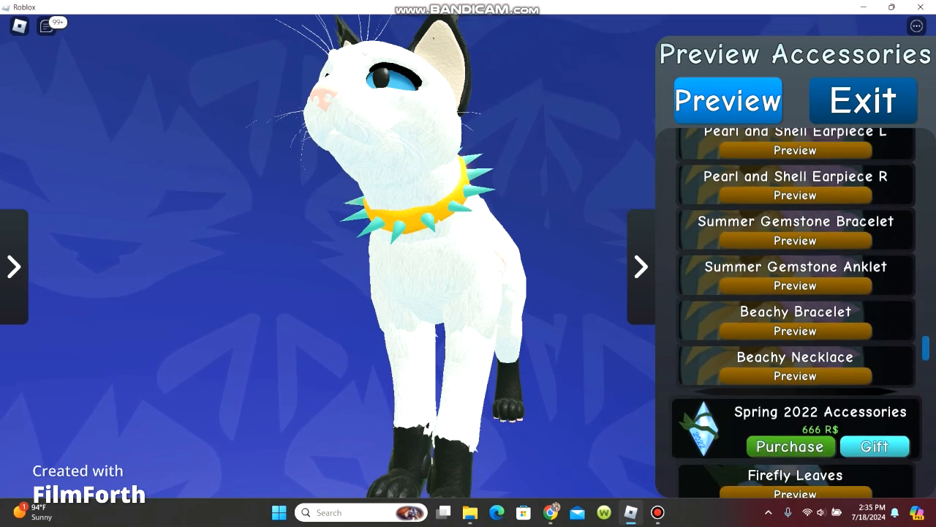
{"action": "scroll", "scroll_direction": "down", "scroll_amount": 3}
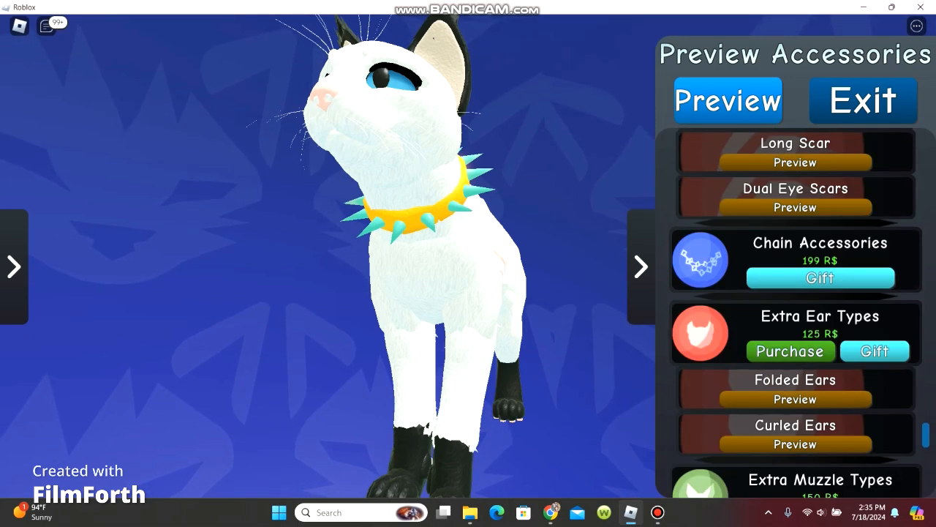
{"action": "scroll", "scroll_direction": "down", "scroll_amount": 3}
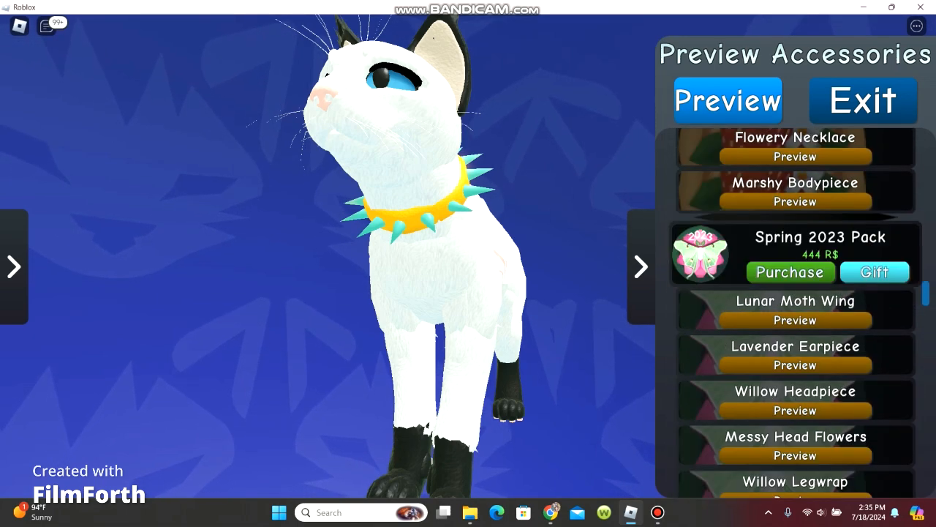
{"action": "scroll", "scroll_direction": "down", "scroll_amount": 3}
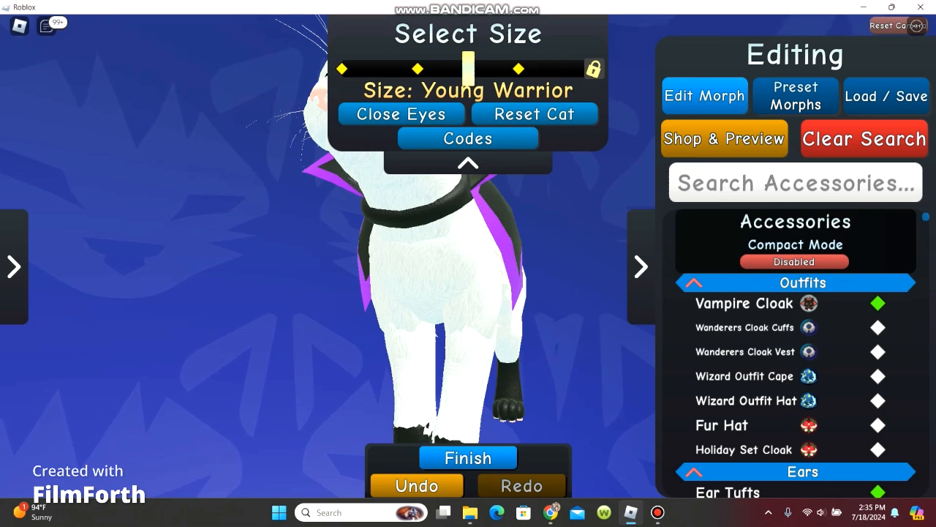
- Try the Orange Tabby, Turkish Van and a grey-and-cream preset cat, confirming each replacement
{"action": "left_click", "coordinate": [795, 96]}
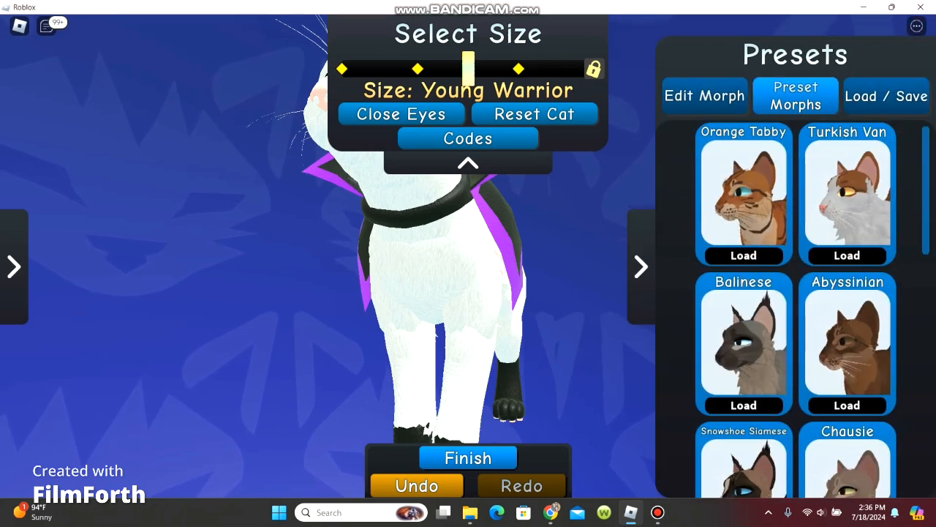
{"action": "left_click", "coordinate": [468, 163]}
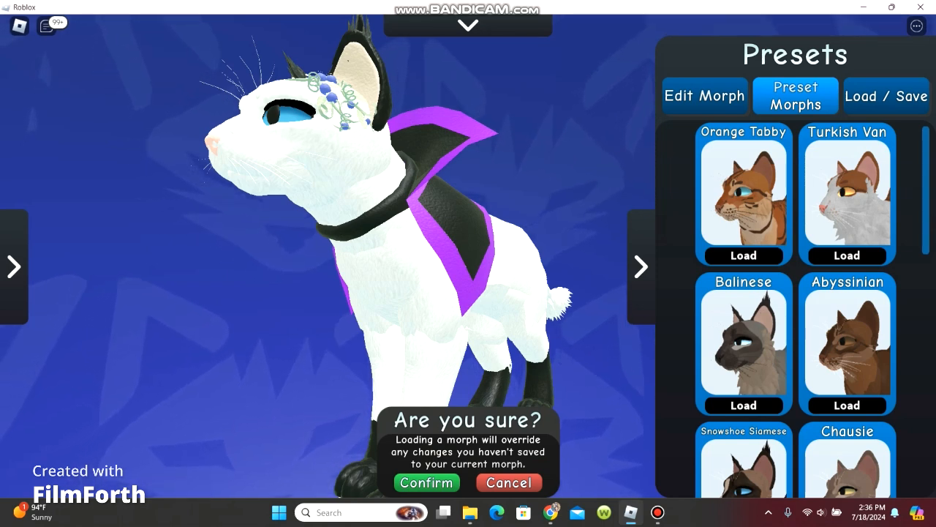
{"action": "left_click", "coordinate": [426, 482]}
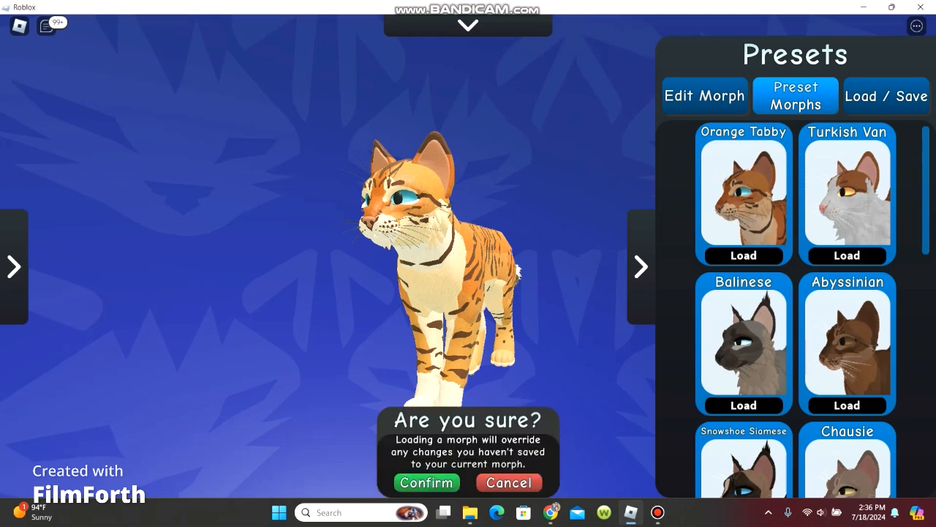
{"action": "left_click", "coordinate": [426, 482]}
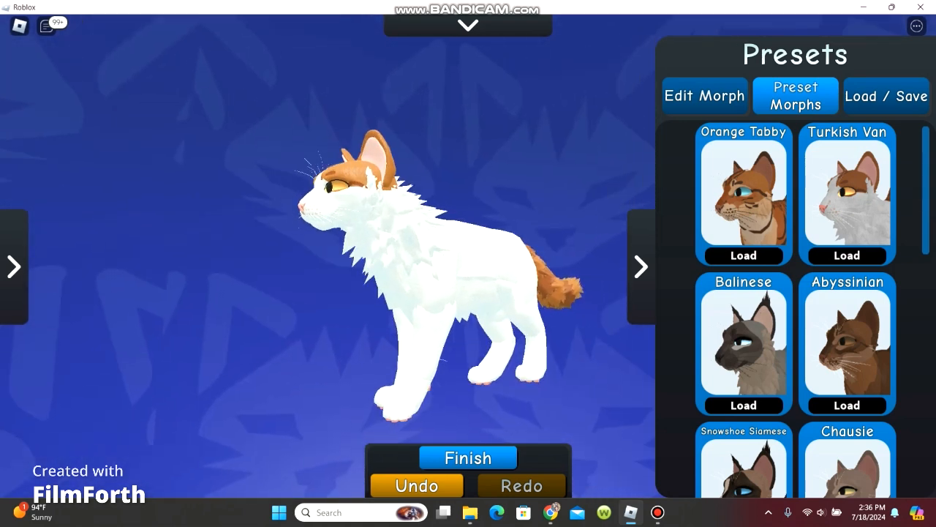
{"action": "left_click", "coordinate": [743, 255]}
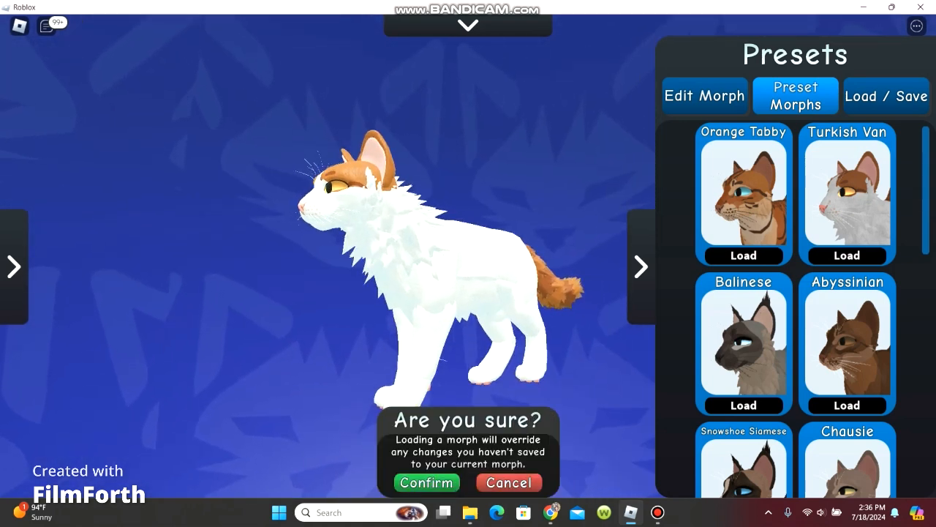
{"action": "left_click", "coordinate": [427, 482]}
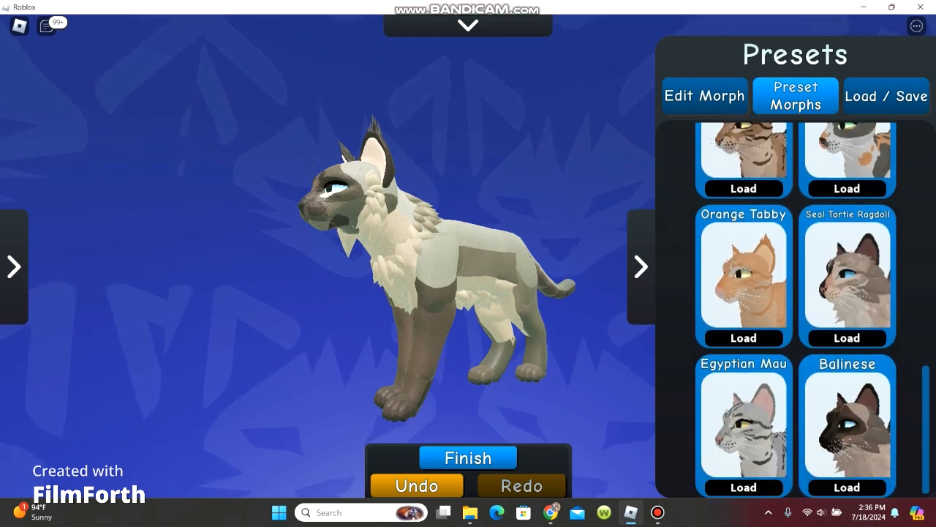
- Load the tan Abyssinian-style preset, then open the saved morphs list to recover Black Ice
{"action": "scroll", "scroll_direction": "up", "scroll_amount": 3}
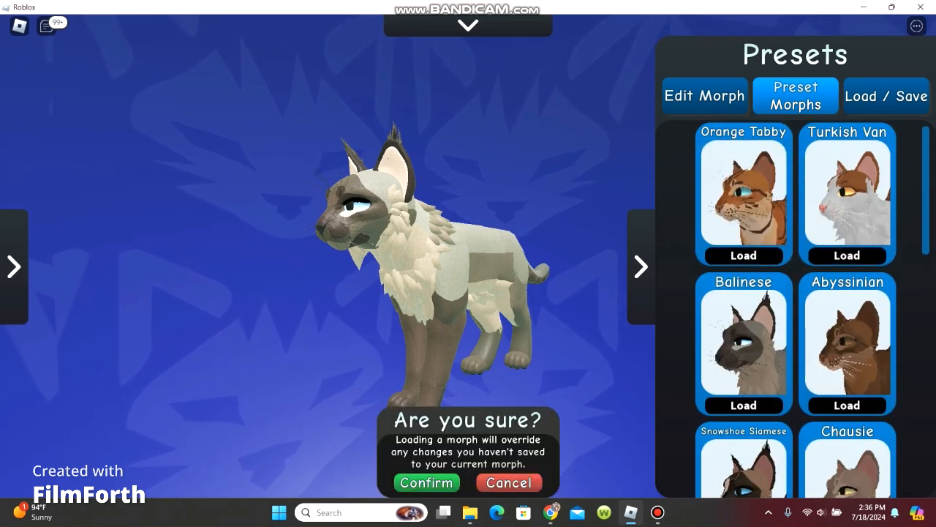
{"action": "left_click", "coordinate": [426, 482]}
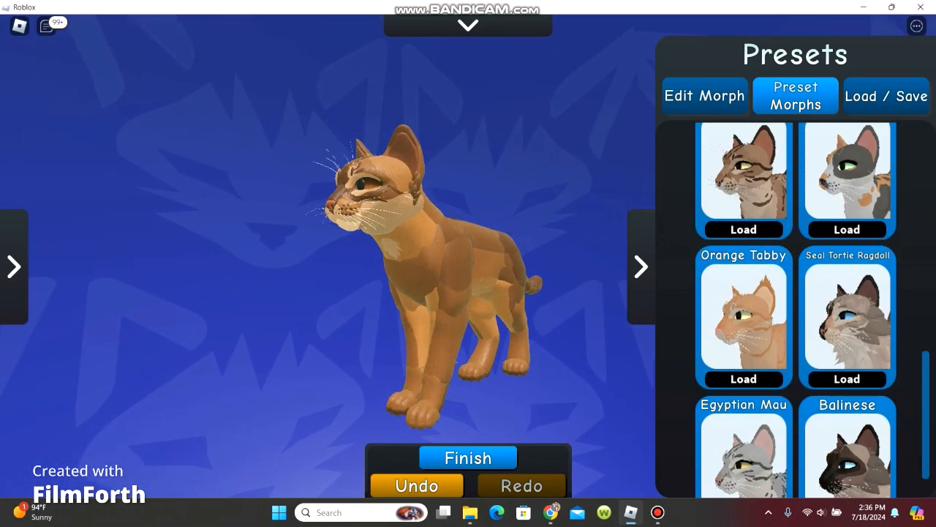
{"action": "scroll", "scroll_direction": "down", "scroll_amount": 3}
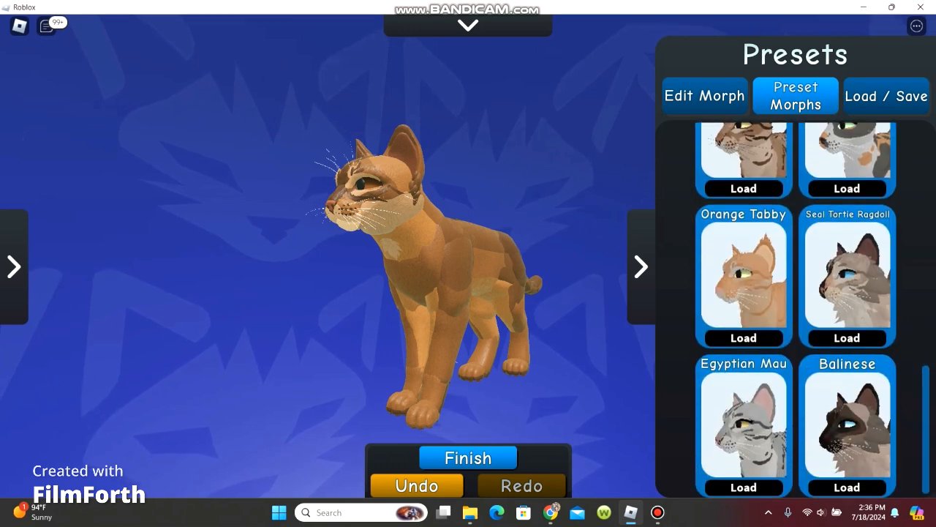
{"action": "left_click", "coordinate": [886, 96]}
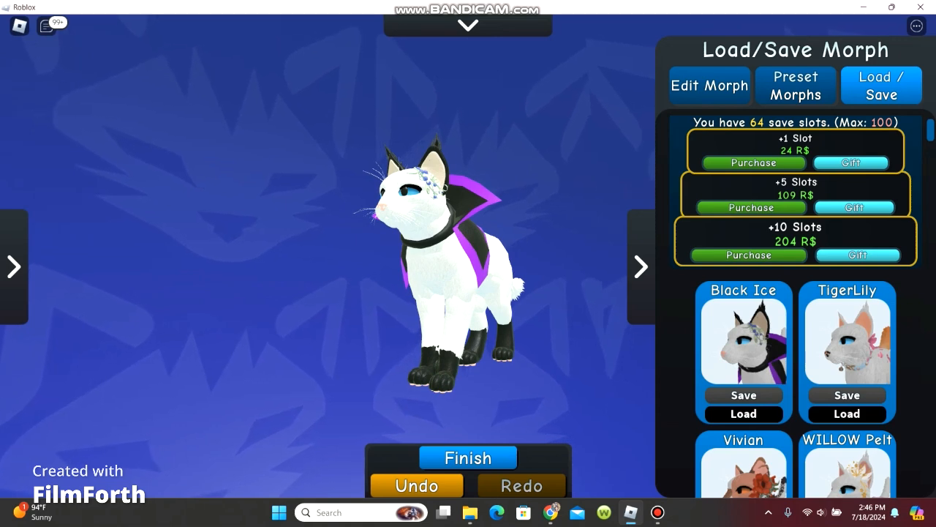
{"action": "left_click", "coordinate": [795, 86]}
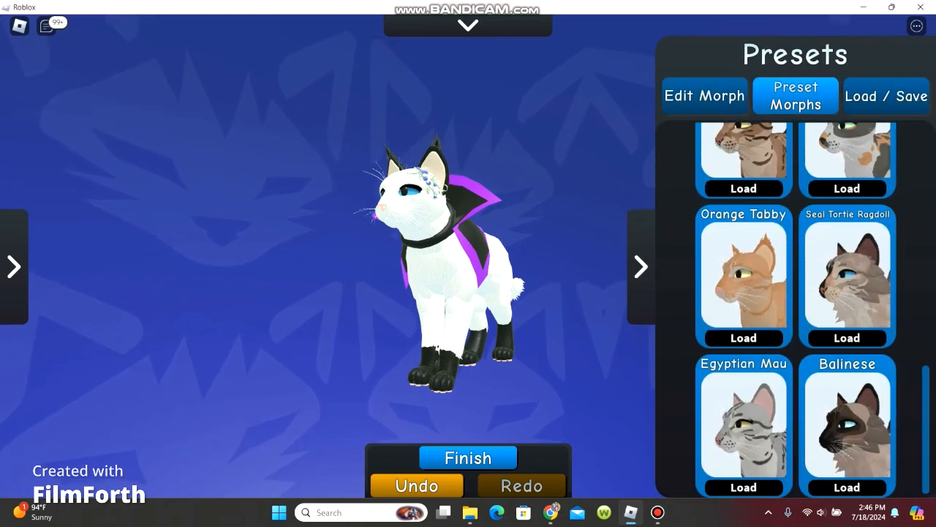
{"action": "scroll", "scroll_direction": "down", "scroll_amount": 3}
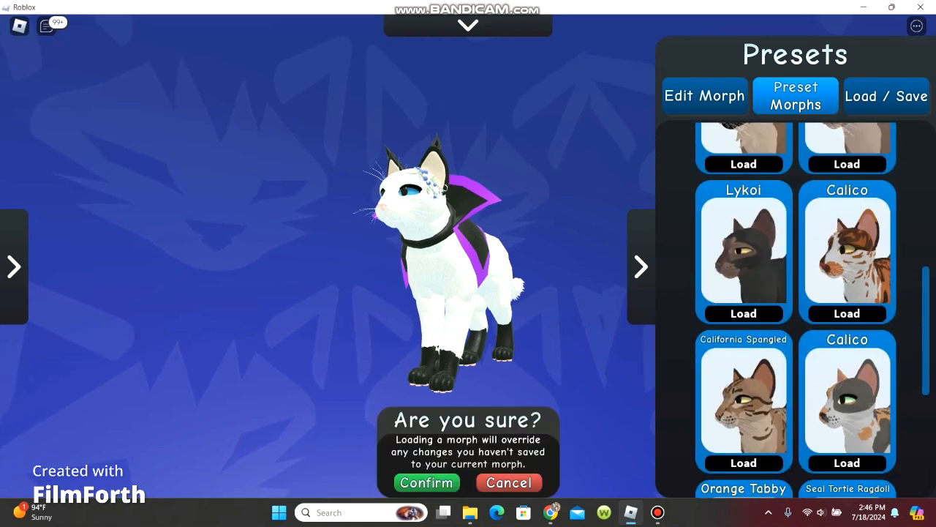
{"action": "left_click", "coordinate": [426, 482]}
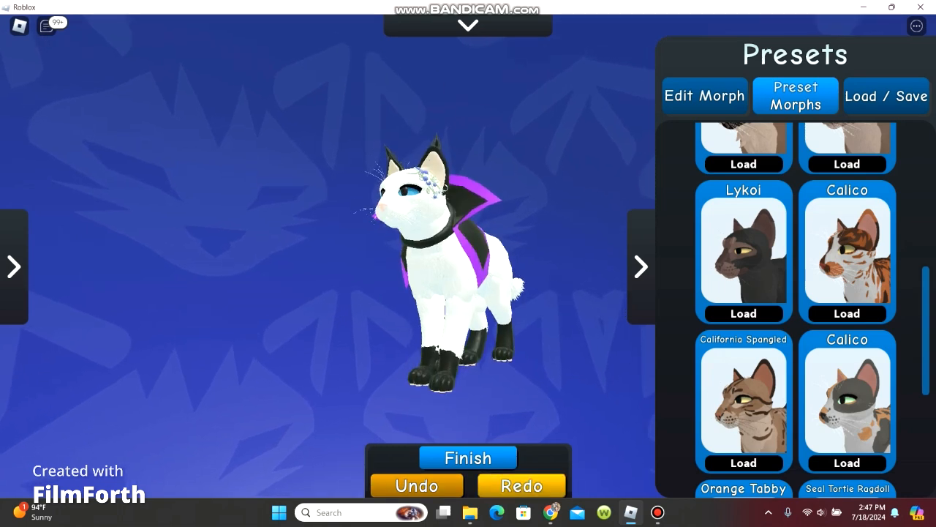
{"action": "left_click", "coordinate": [846, 313]}
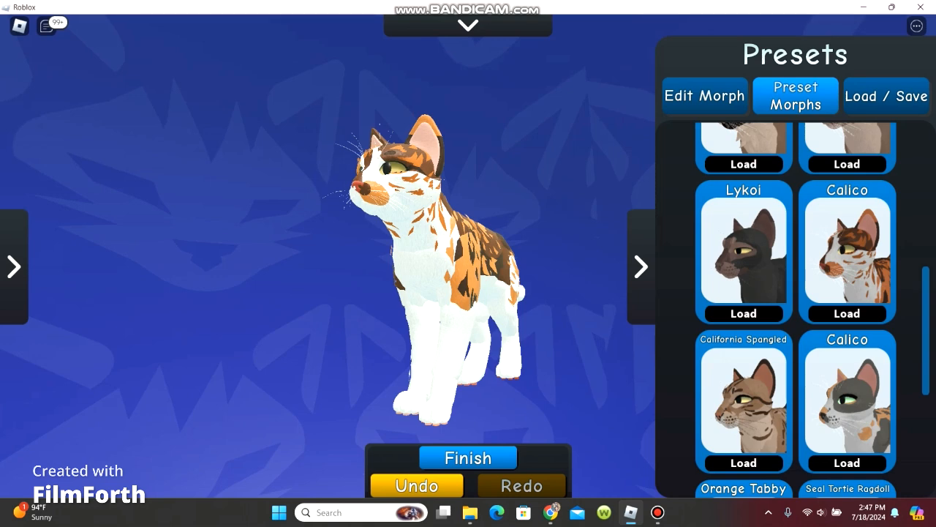
{"action": "left_click", "coordinate": [886, 96]}
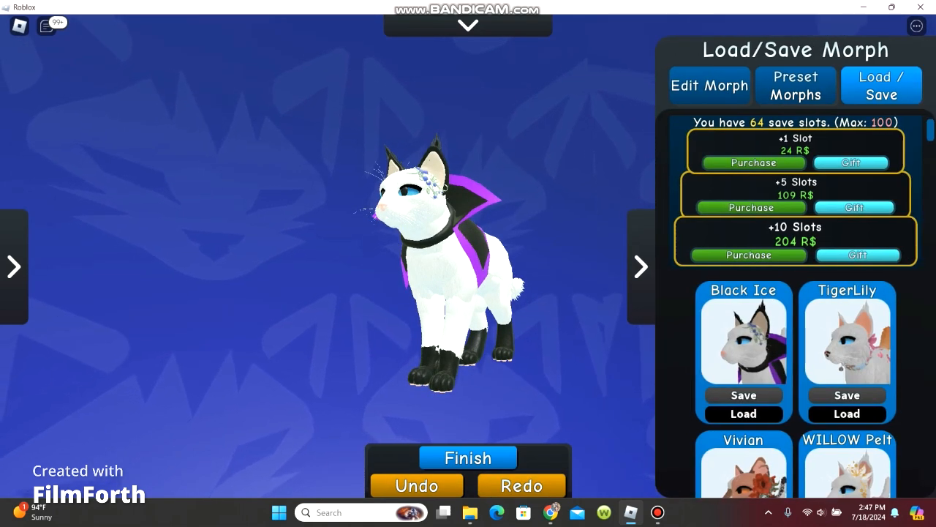
- Load and confirm the saved Black Ice cat, then finish editing to reach WindClan selection
{"action": "left_click", "coordinate": [744, 413]}
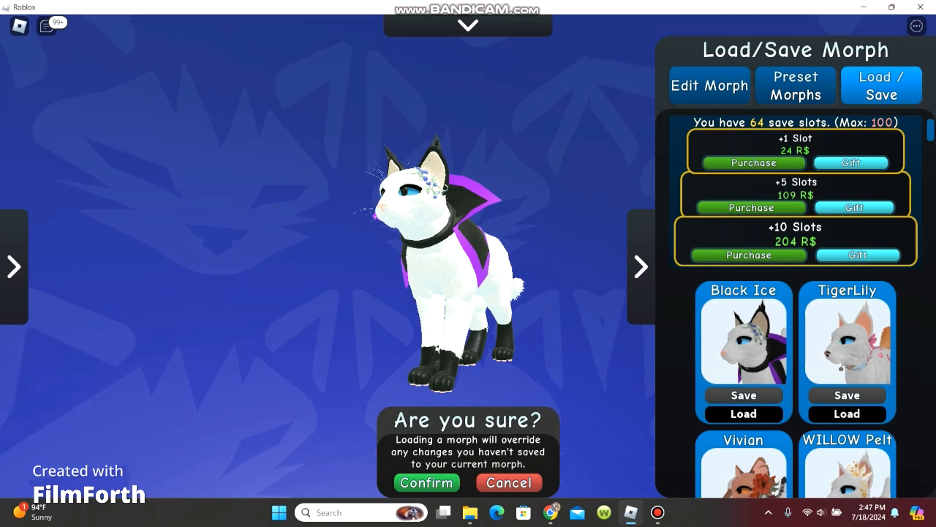
{"action": "left_click", "coordinate": [427, 482]}
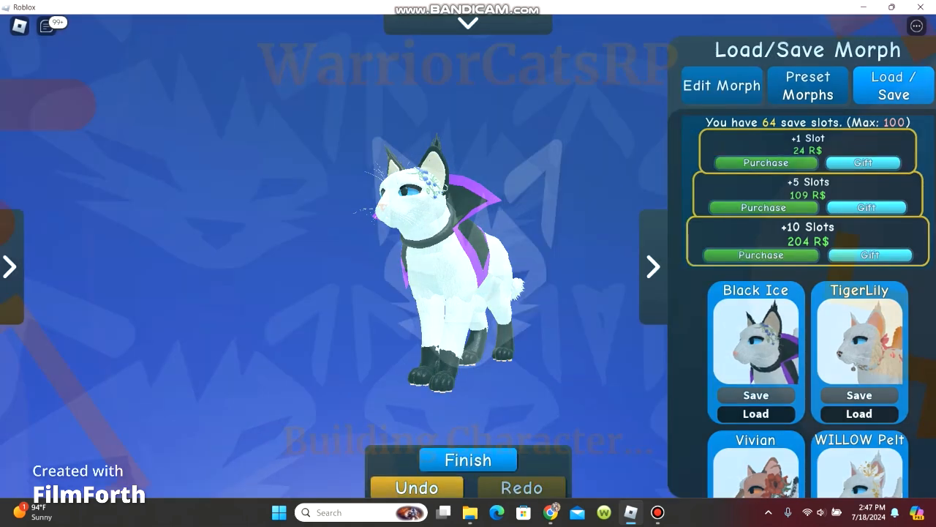
{"action": "left_click", "coordinate": [467, 460]}
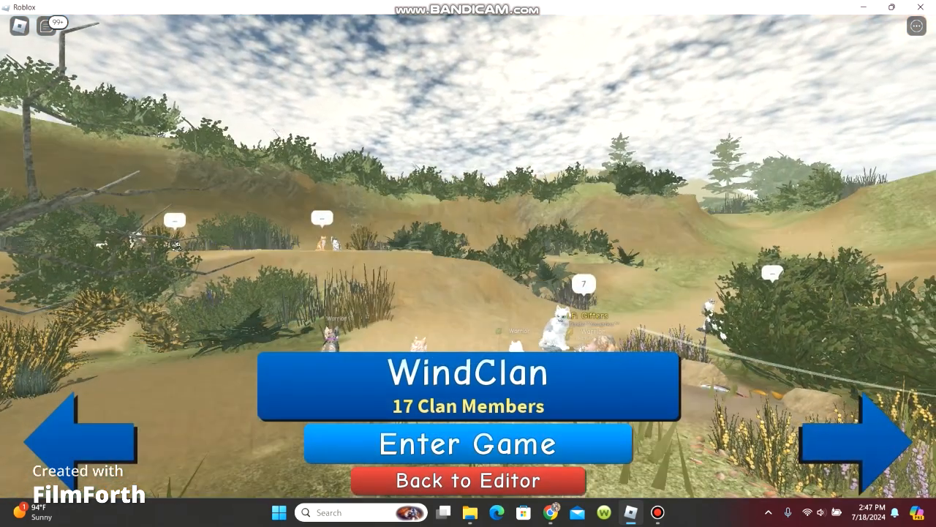
- Enter the game world with the cloaked Black Ice cat from clan selection
{"action": "left_click", "coordinate": [468, 444]}
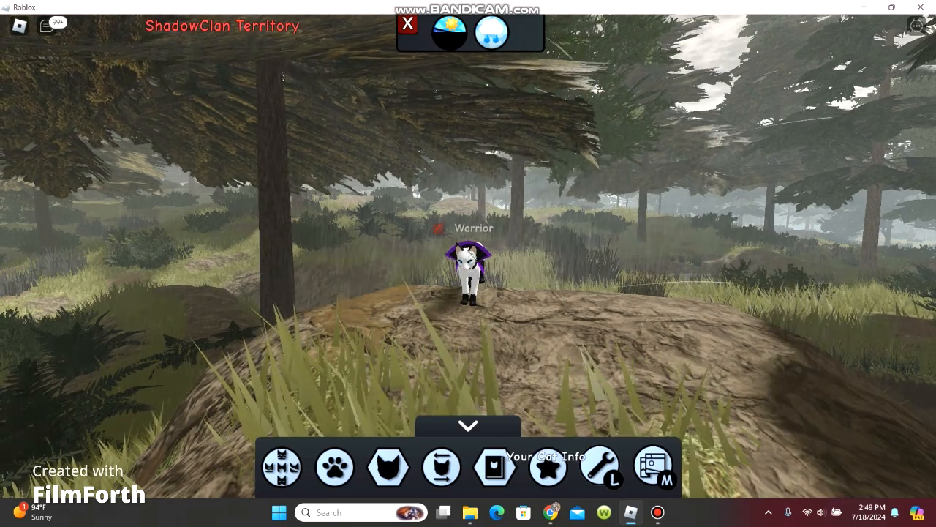
- Browse Starpedia and Character Exchange, then open the Your Character panel
{"action": "left_click", "coordinate": [548, 467]}
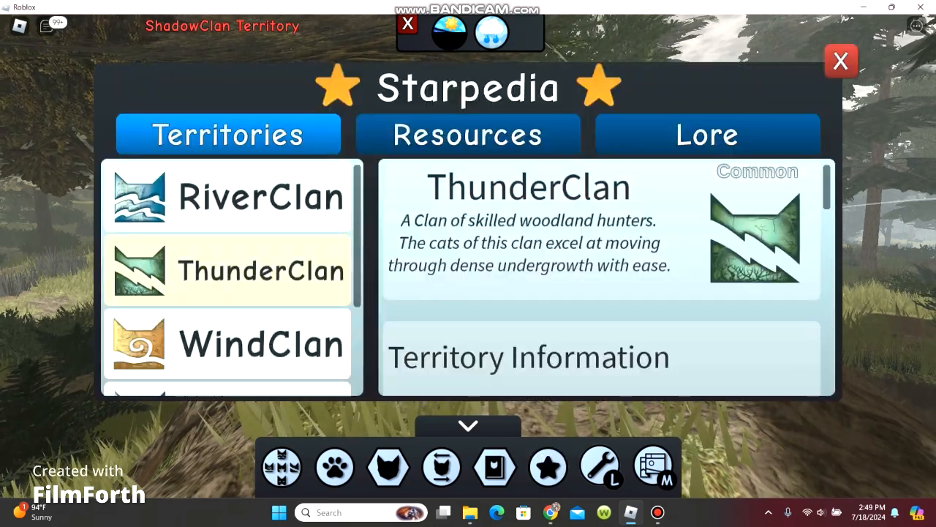
{"action": "left_click", "coordinate": [840, 60]}
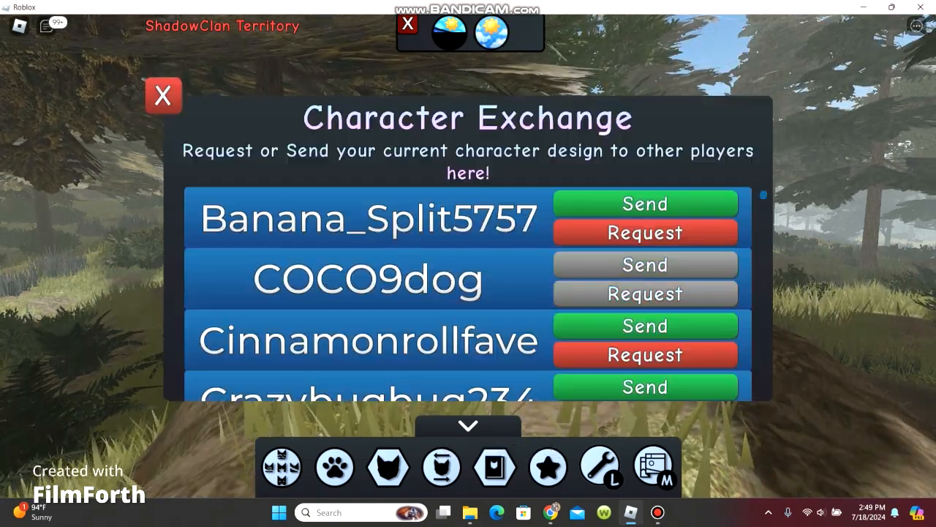
{"action": "left_click", "coordinate": [162, 96]}
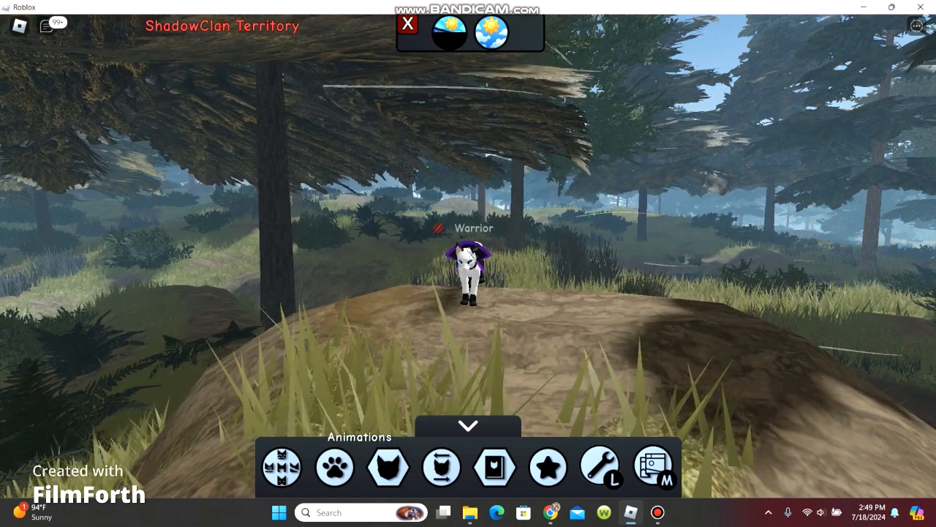
{"action": "left_click", "coordinate": [495, 466]}
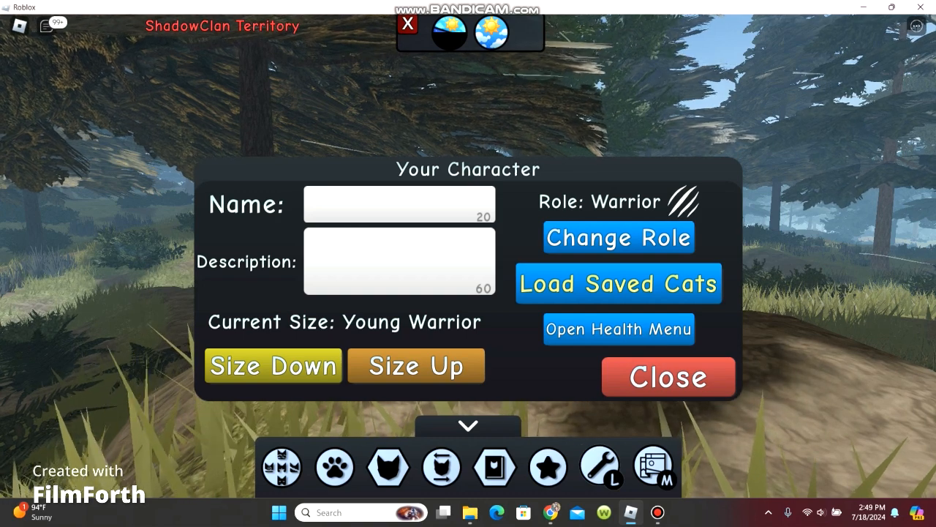
- Change the cat's role to Medicine Cat and reopen the Your Character details
{"action": "left_click", "coordinate": [618, 237]}
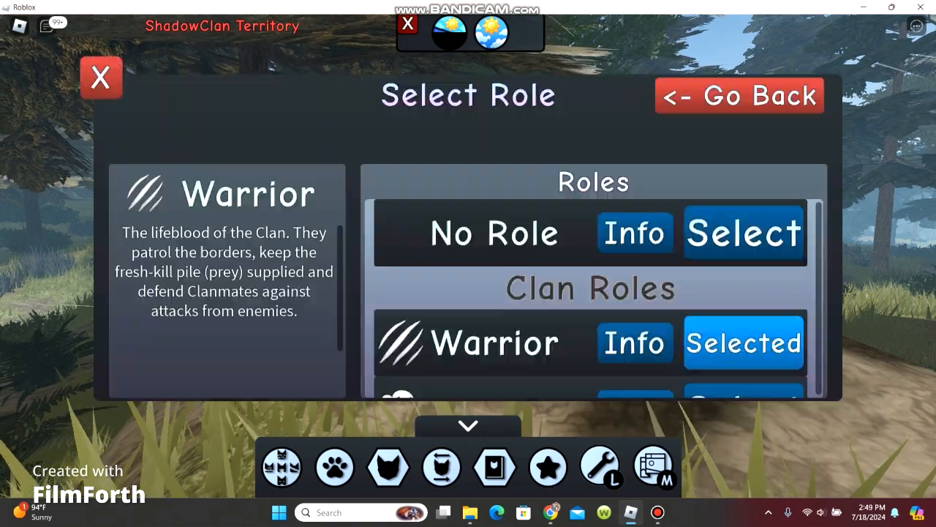
{"action": "scroll", "scroll_direction": "down", "scroll_amount": 3}
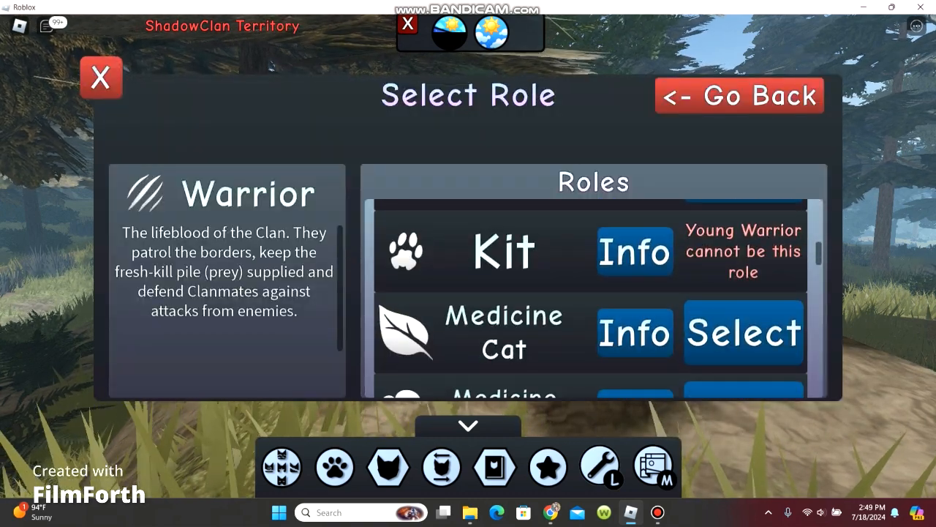
{"action": "scroll", "scroll_direction": "down", "scroll_amount": 3}
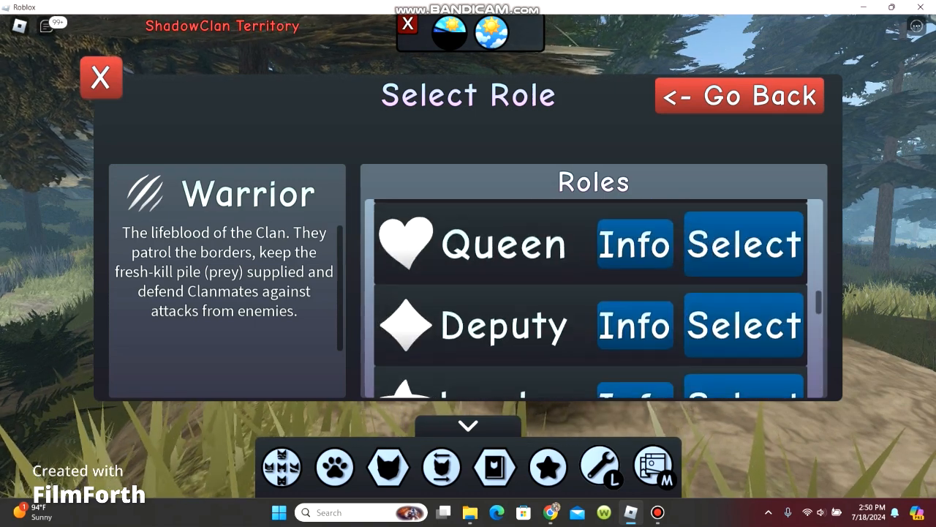
{"action": "scroll", "scroll_direction": "down", "scroll_amount": 3}
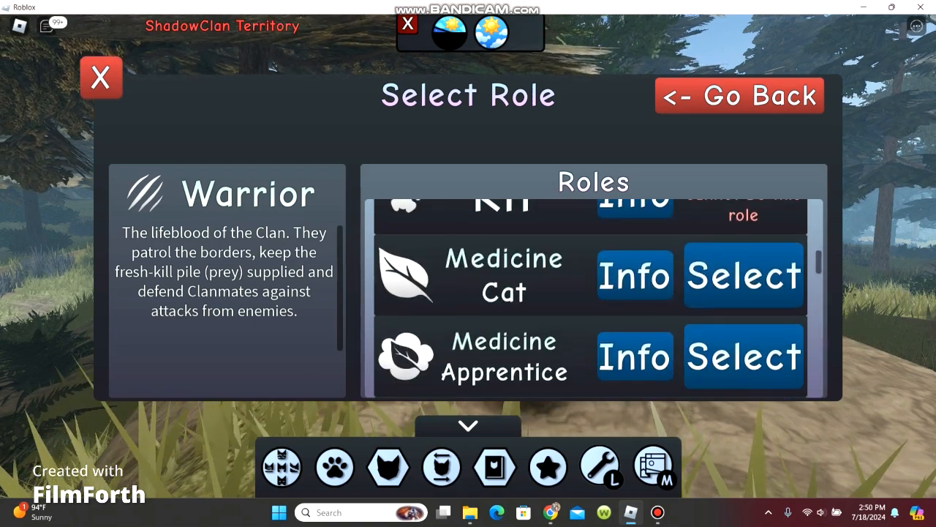
{"action": "left_click", "coordinate": [743, 276]}
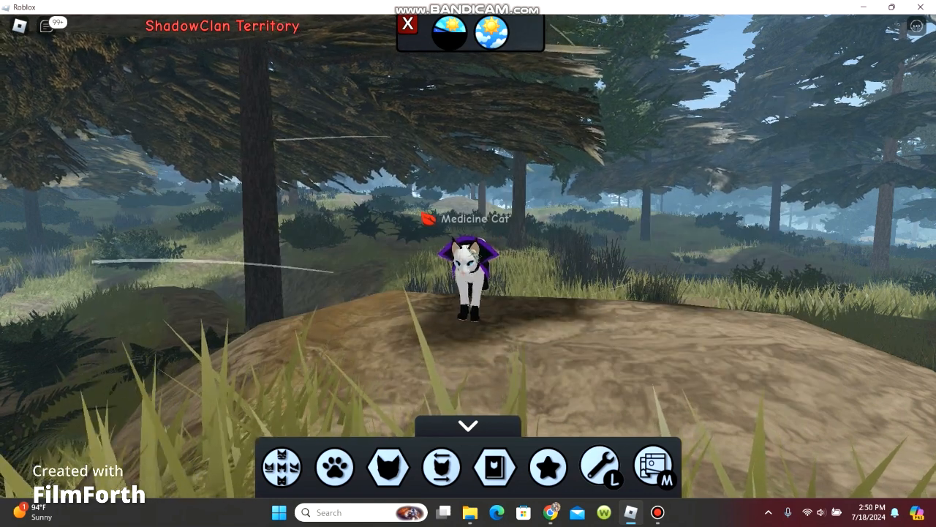
{"action": "mouse_move", "coordinate": [548, 467]}
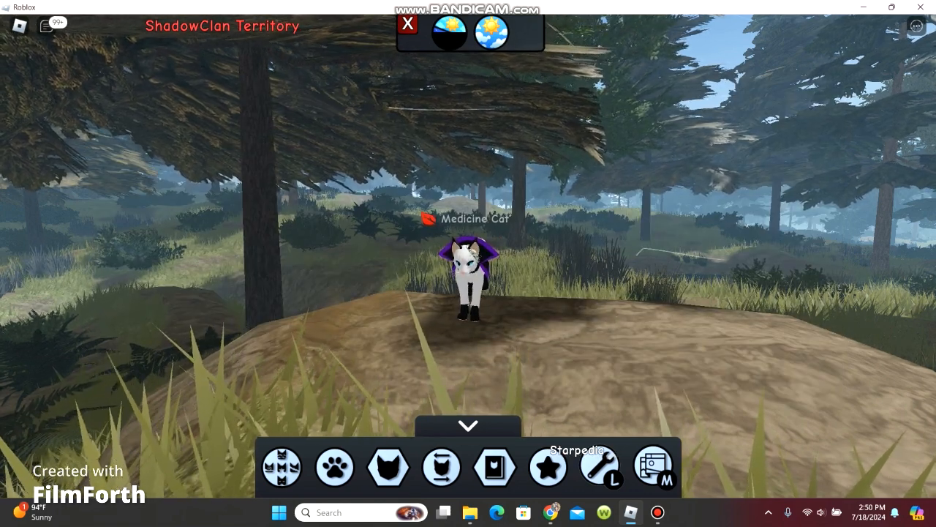
{"action": "left_click", "coordinate": [547, 467]}
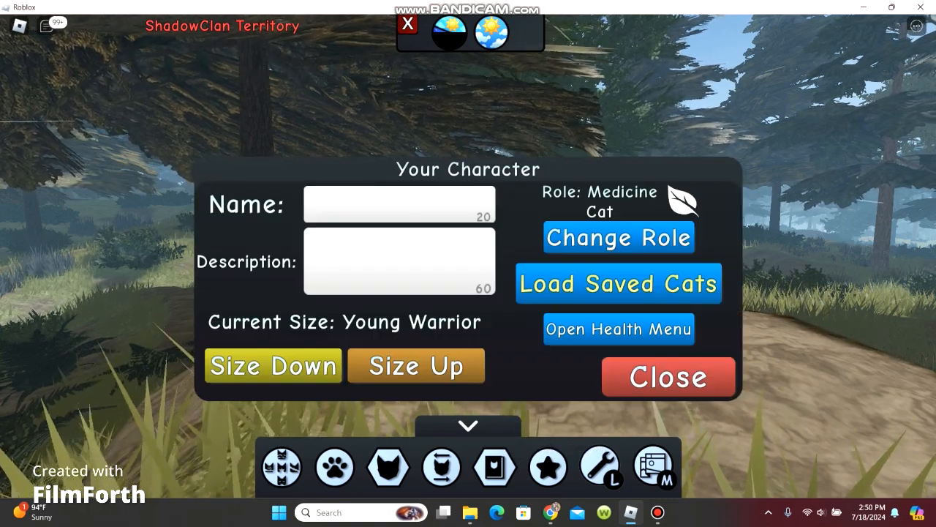
- Switch the cat's role back to Warrior, close the role list, and turn on the minimap
{"action": "left_click", "coordinate": [618, 237]}
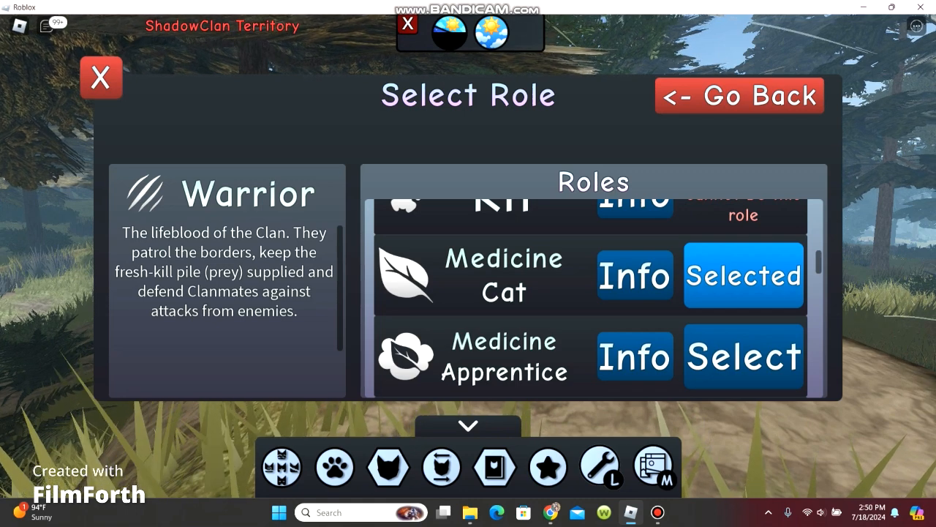
{"action": "scroll", "scroll_direction": "down", "scroll_amount": 3}
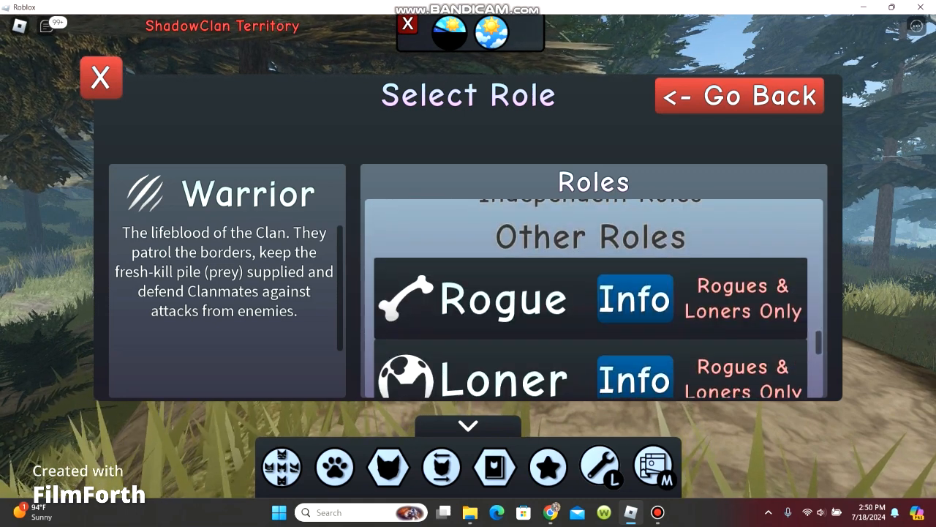
{"action": "scroll", "scroll_direction": "up", "scroll_amount": 3}
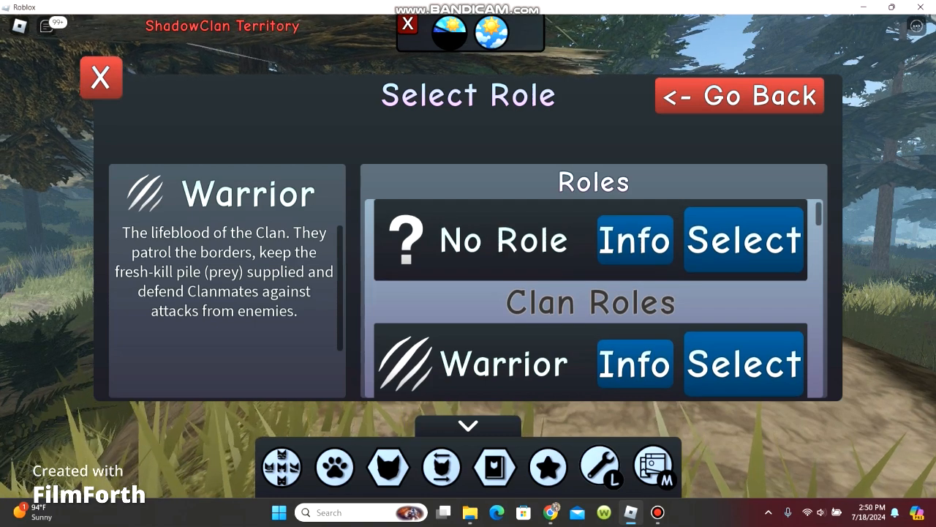
{"action": "left_click", "coordinate": [743, 363]}
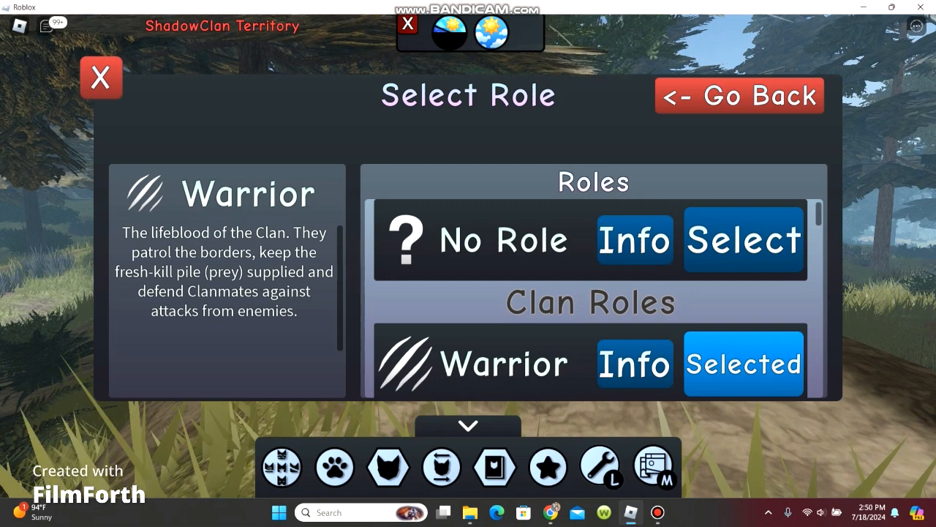
{"action": "left_click", "coordinate": [100, 77]}
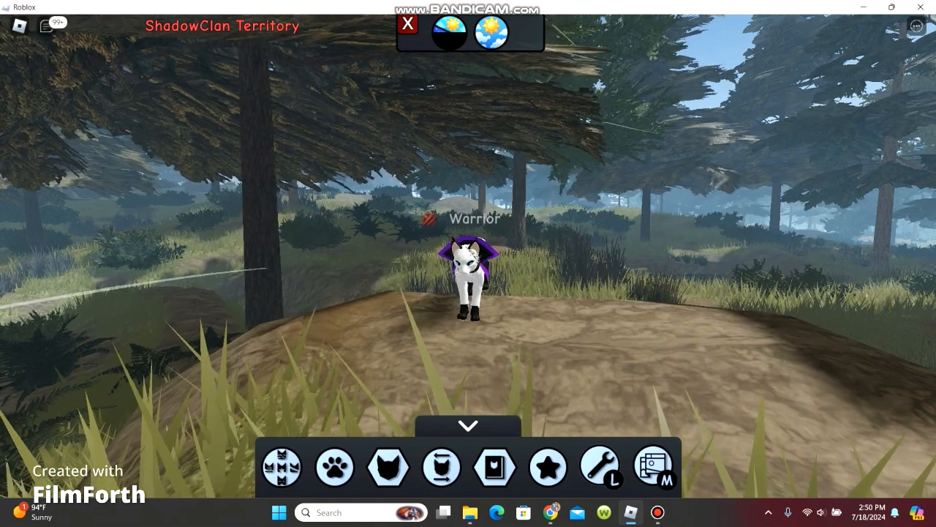
{"action": "left_click", "coordinate": [651, 467]}
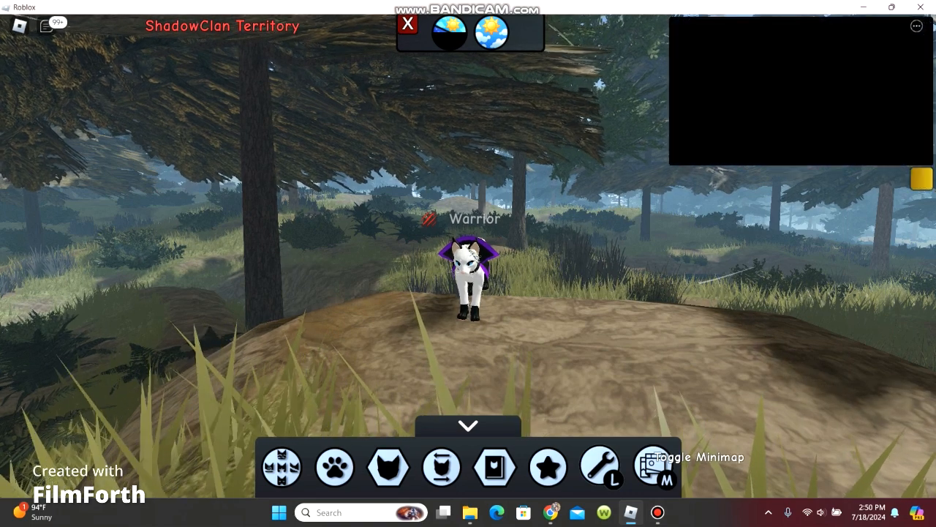
- Set the minimap to medium size and zoom it in using the settings sliders
{"action": "left_click", "coordinate": [652, 467]}
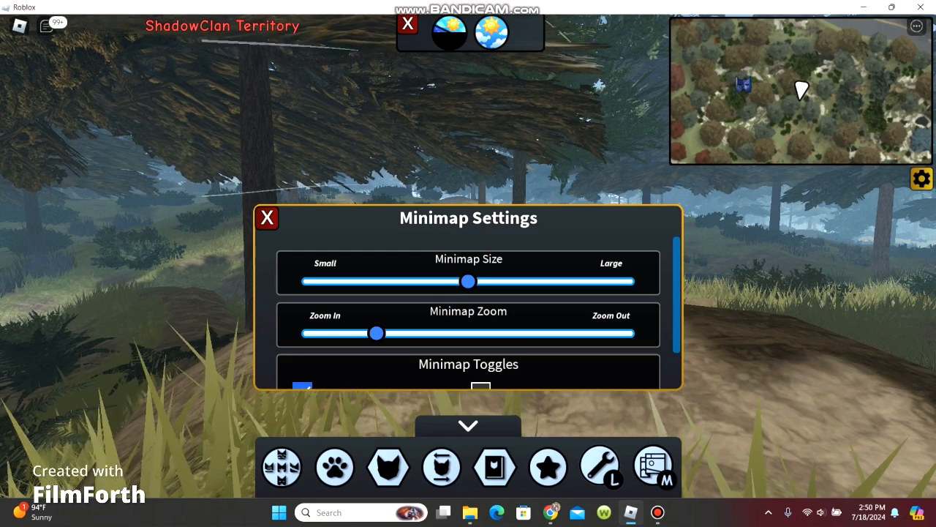
{"action": "left_click_drag", "start_coordinate": [468, 281], "coordinate": [519, 281]}
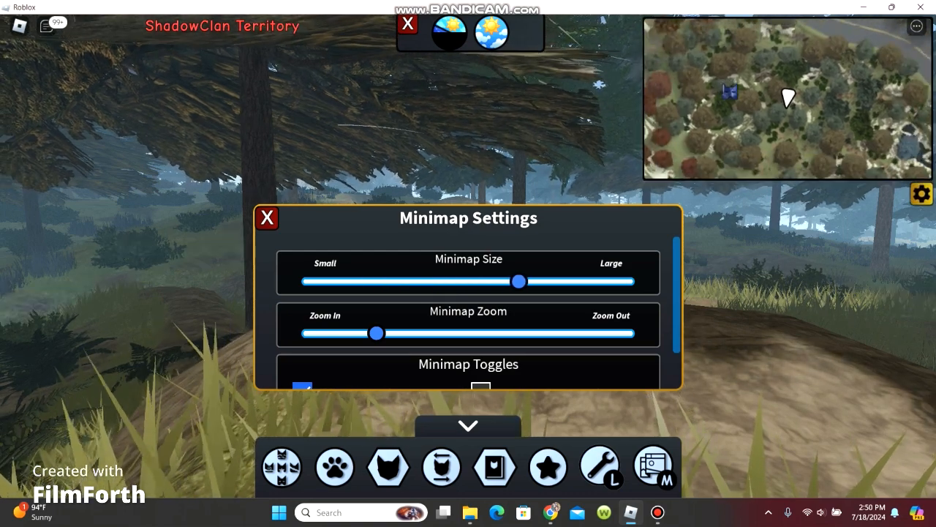
{"action": "left_click_drag", "start_coordinate": [519, 281], "coordinate": [474, 281]}
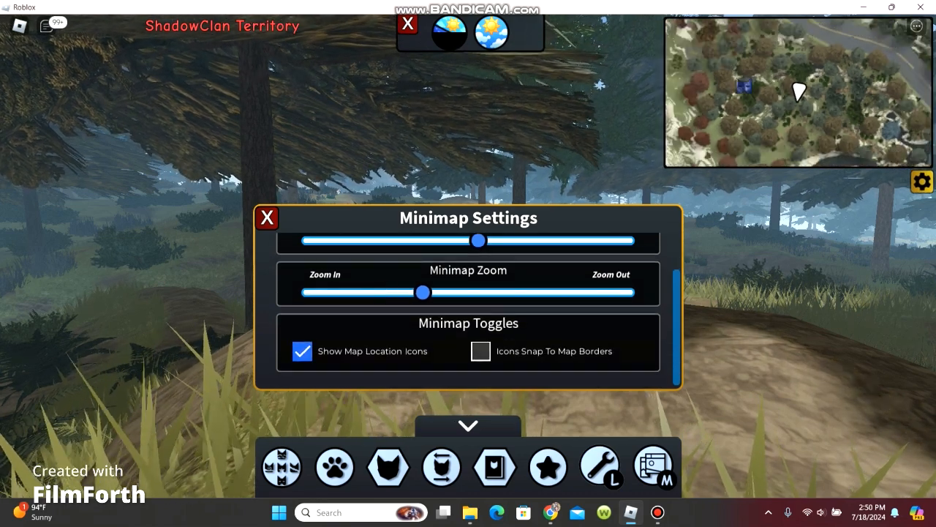
{"action": "left_click_drag", "start_coordinate": [422, 292], "coordinate": [387, 291]}
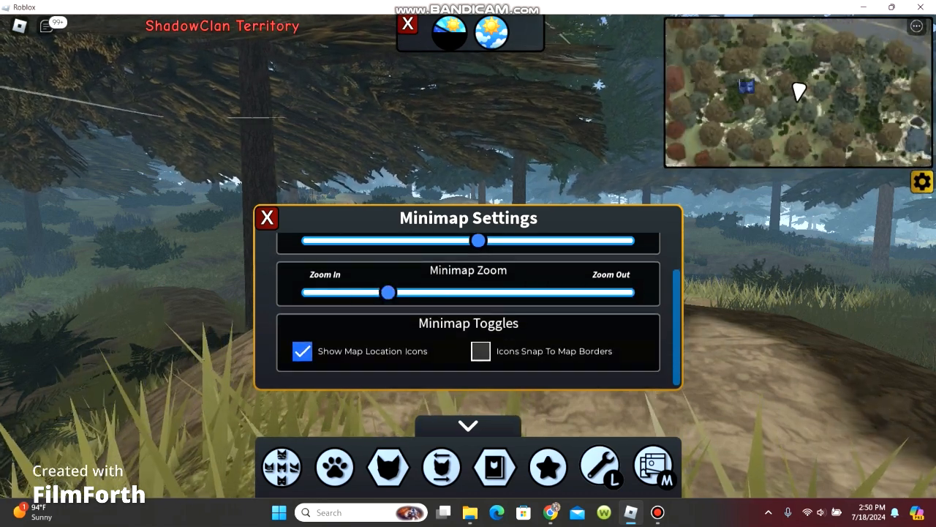
{"action": "left_click_drag", "start_coordinate": [388, 292], "coordinate": [369, 292]}
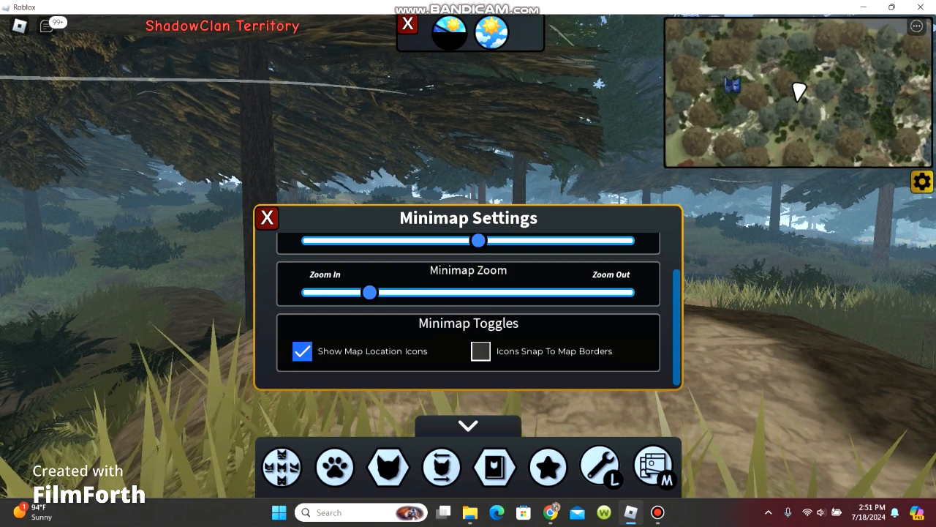
- Toggle icon snapping to map borders on then off, and close the minimap settings
{"action": "left_click", "coordinate": [480, 351]}
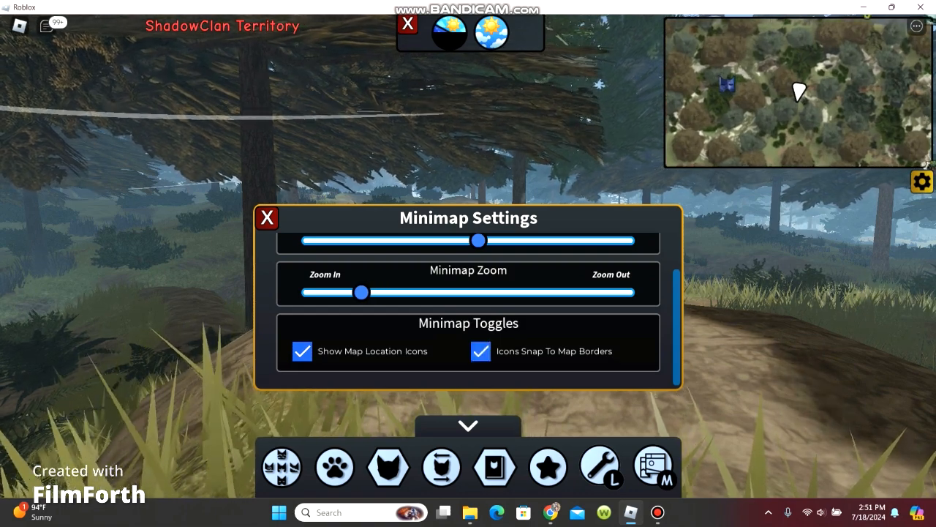
{"action": "left_click", "coordinate": [480, 351]}
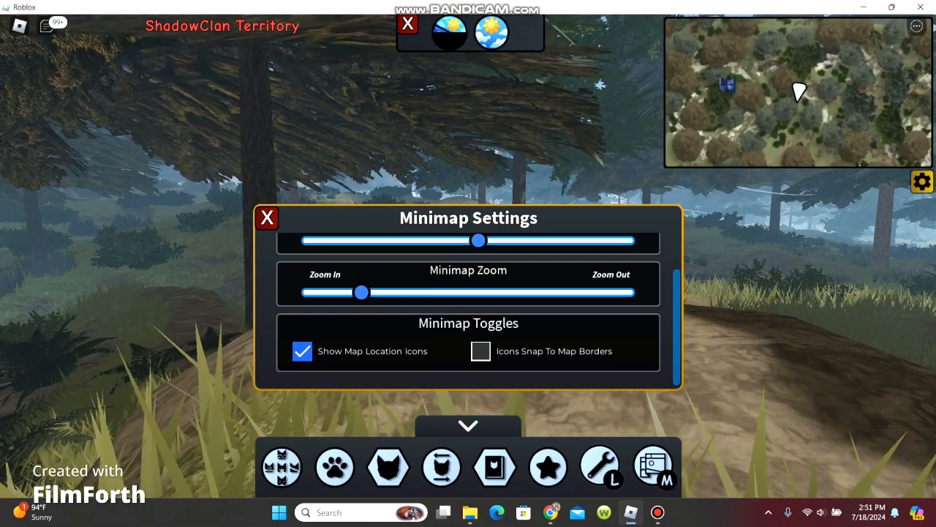
{"action": "scroll", "scroll_direction": "up", "scroll_amount": 3}
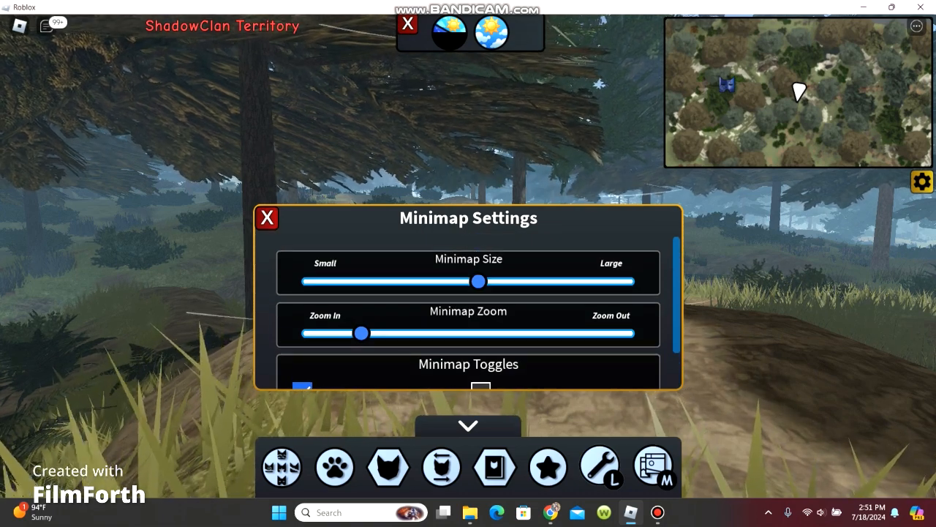
{"action": "left_click", "coordinate": [267, 217]}
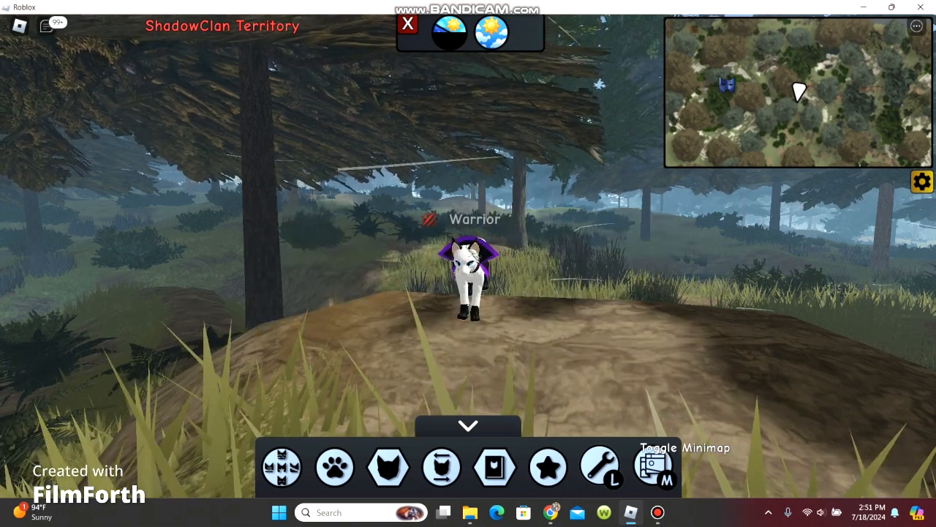